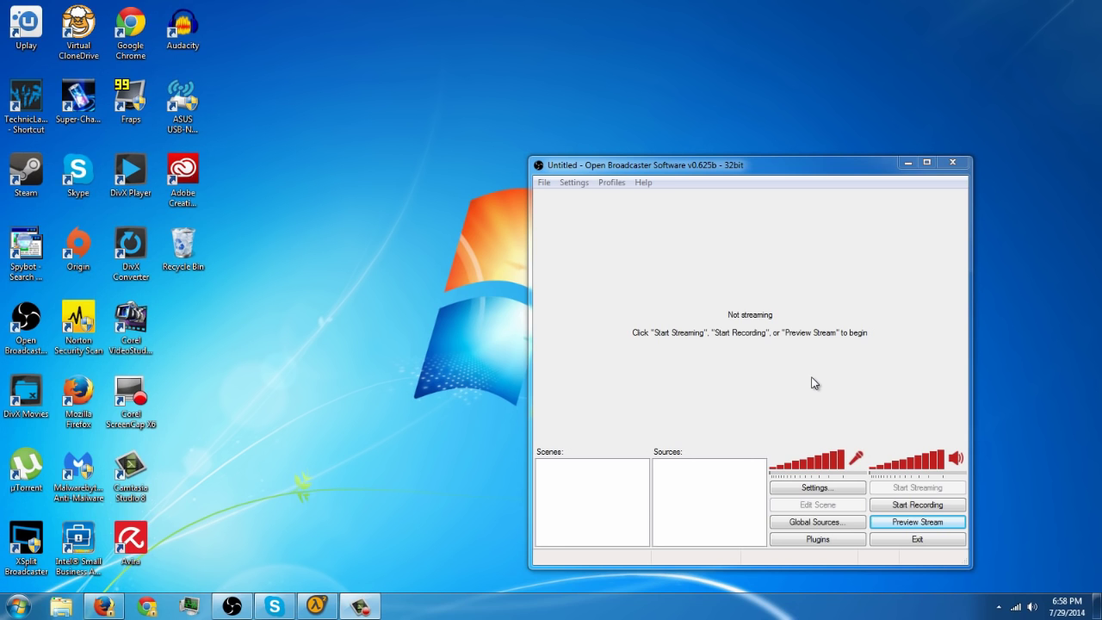
pyautogui.moveTo(820, 379)
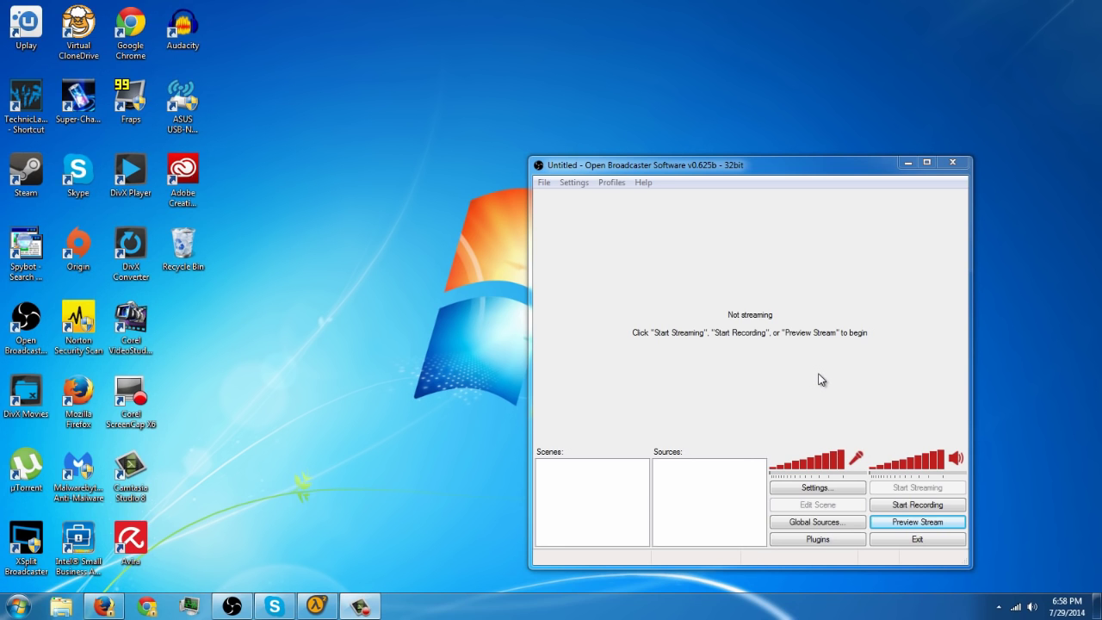
pyautogui.moveTo(807, 362)
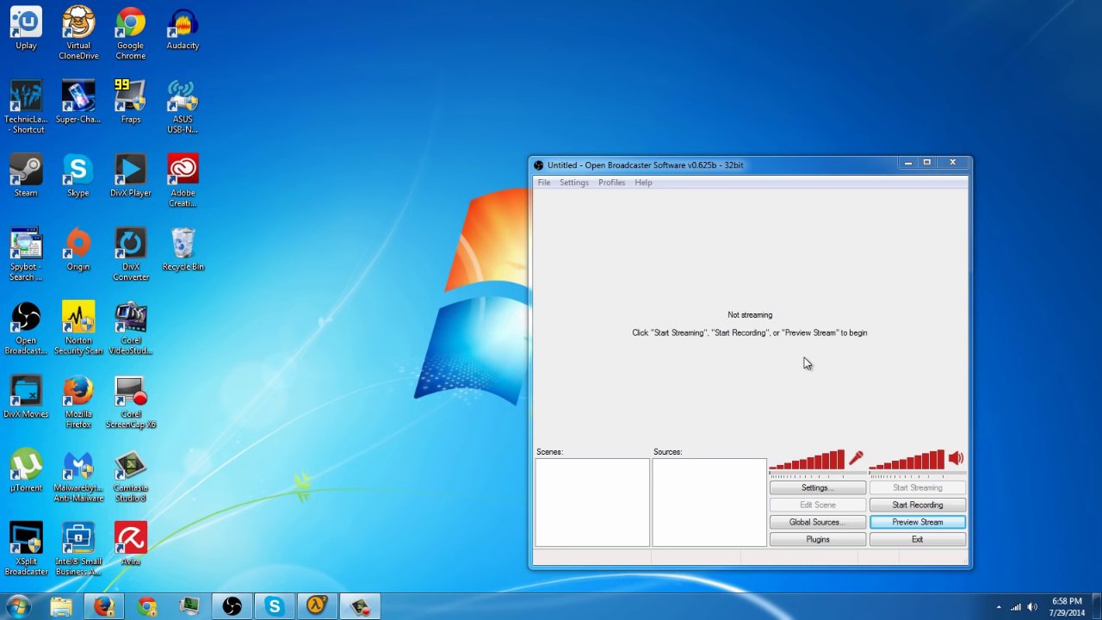
pyautogui.moveTo(634, 399)
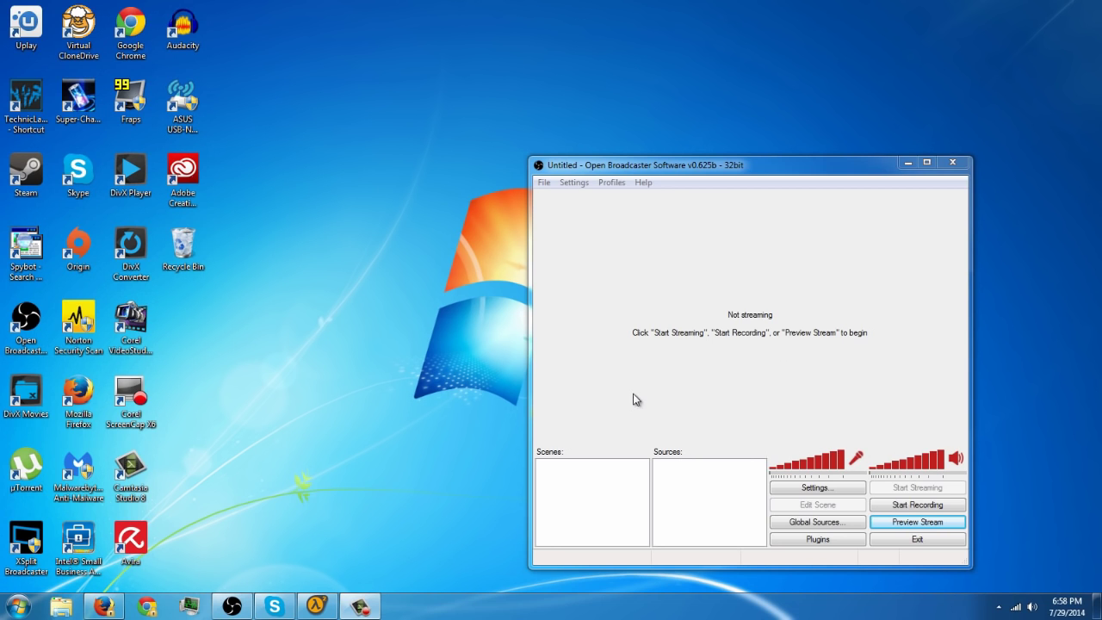
pyautogui.moveTo(590, 479)
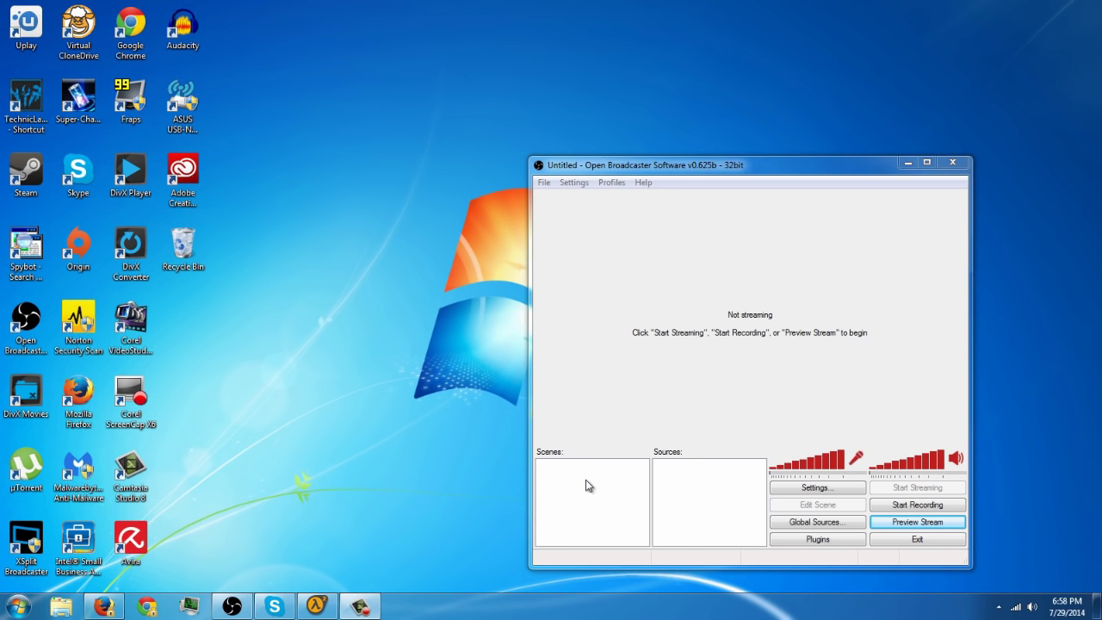
# - Add a new scene from the Scenes list, keeping the default name "Scene"
pyautogui.rightClick(591, 499)
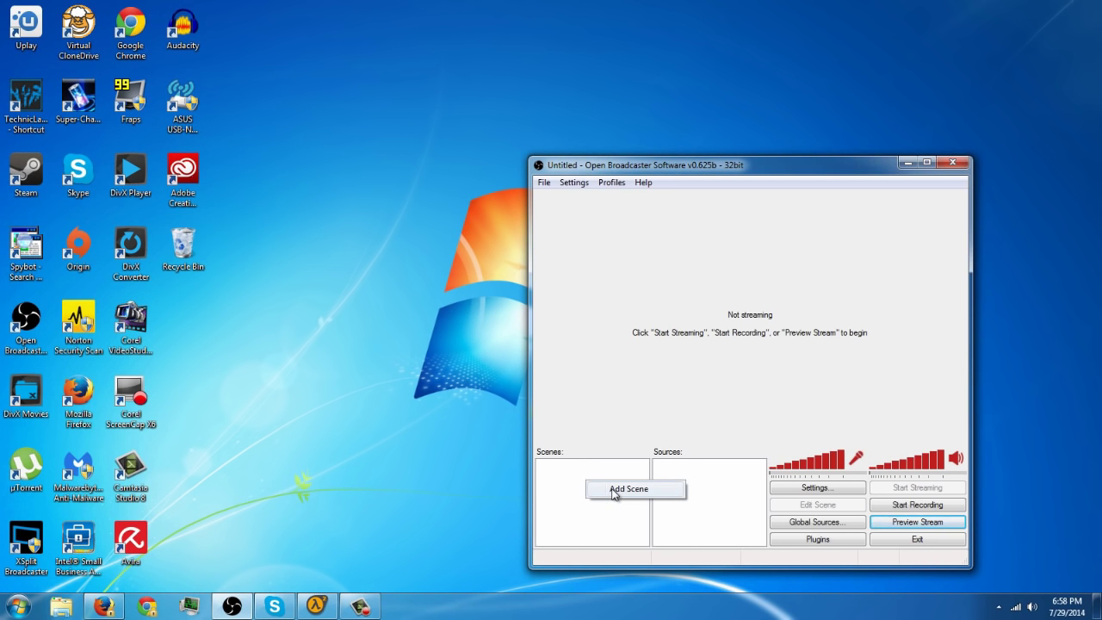
pyautogui.click(631, 489)
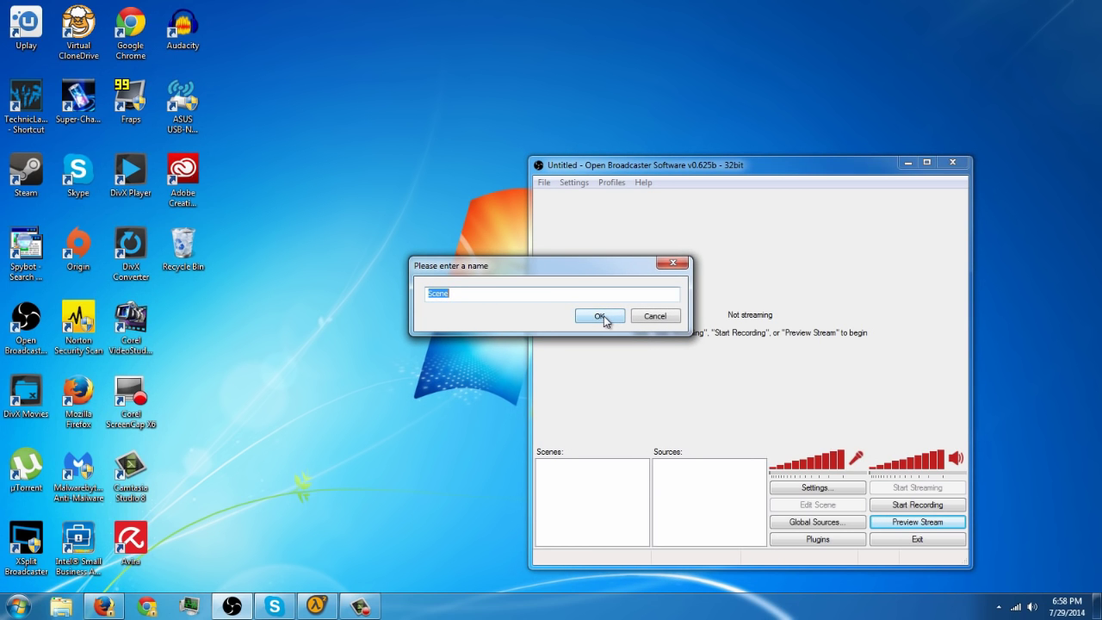
pyautogui.click(599, 315)
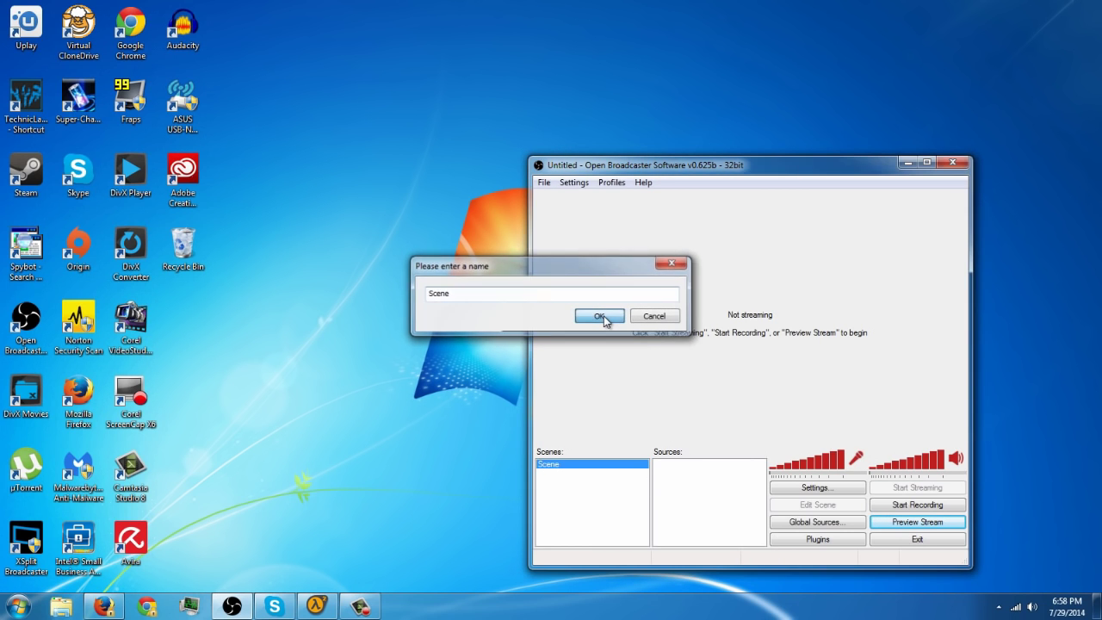
pyautogui.click(599, 316)
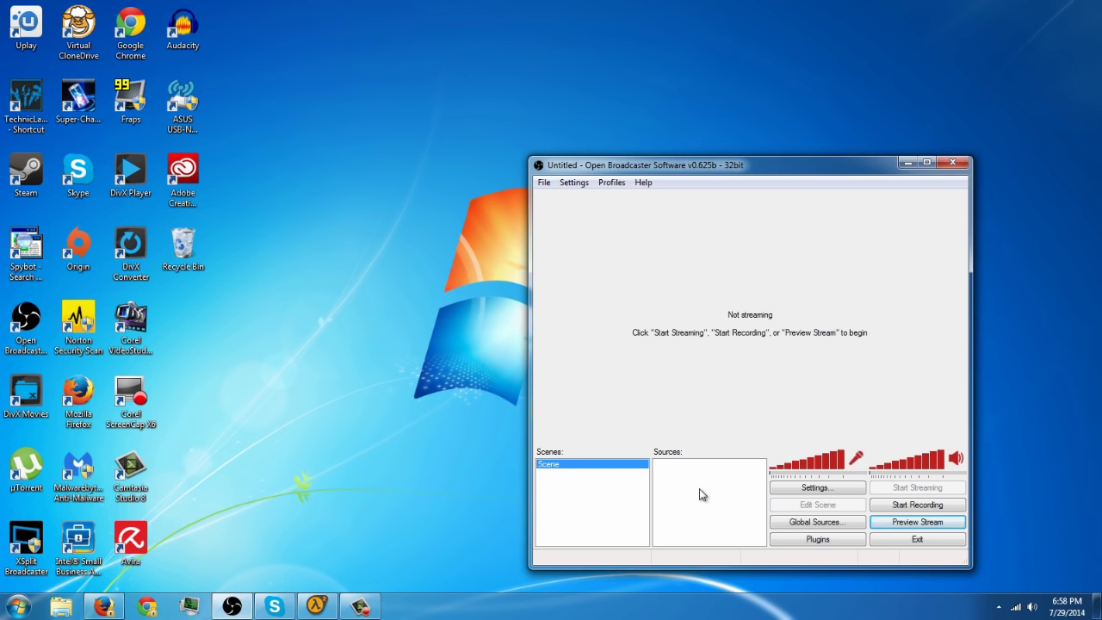
# - Add a Monitor Capture source for monitor 1 with default settings, dismissing the Aero warning
pyautogui.rightClick(705, 498)
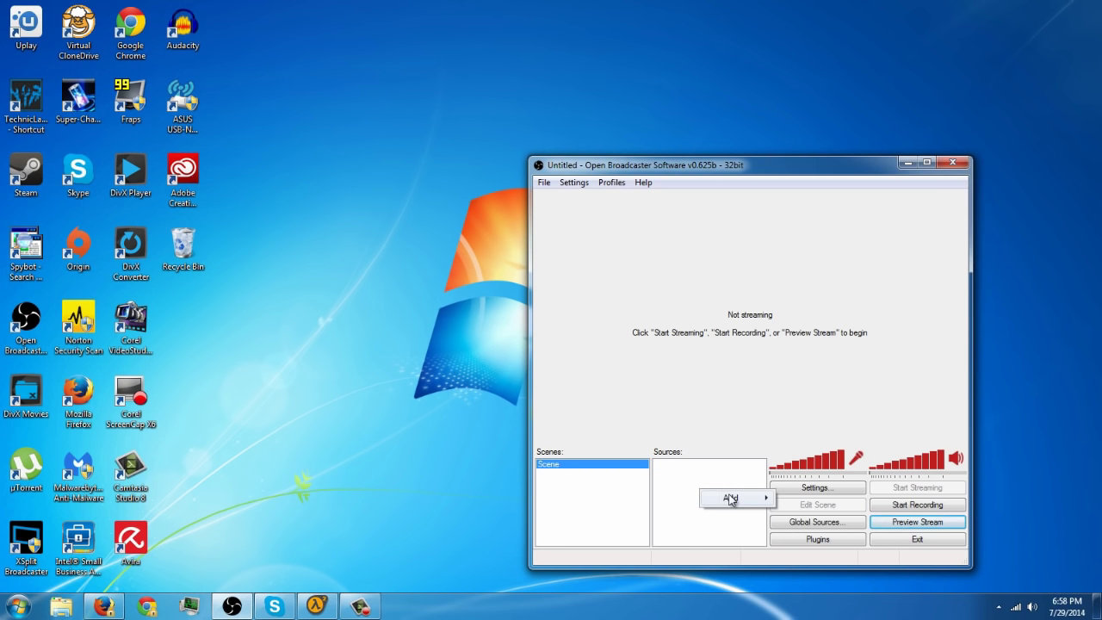
pyautogui.click(730, 498)
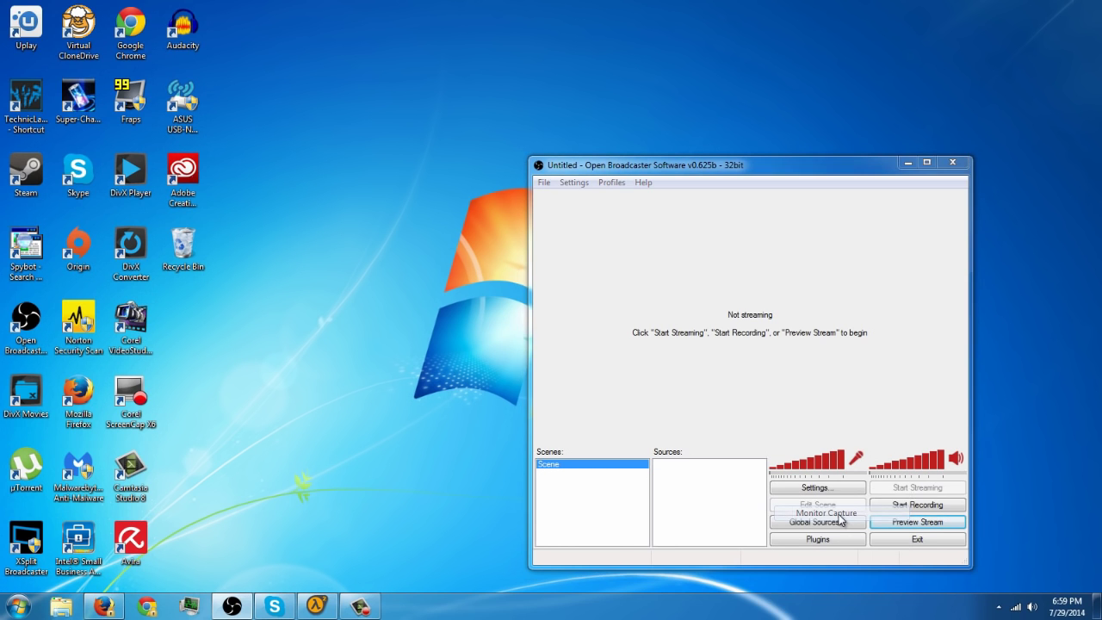
pyautogui.click(830, 512)
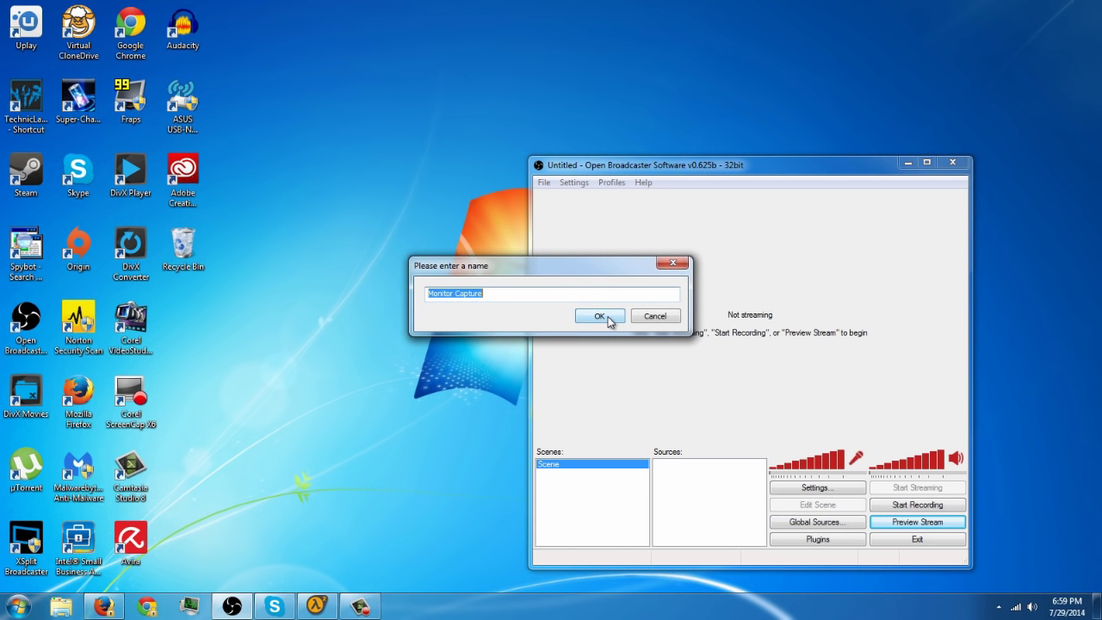
pyautogui.click(600, 316)
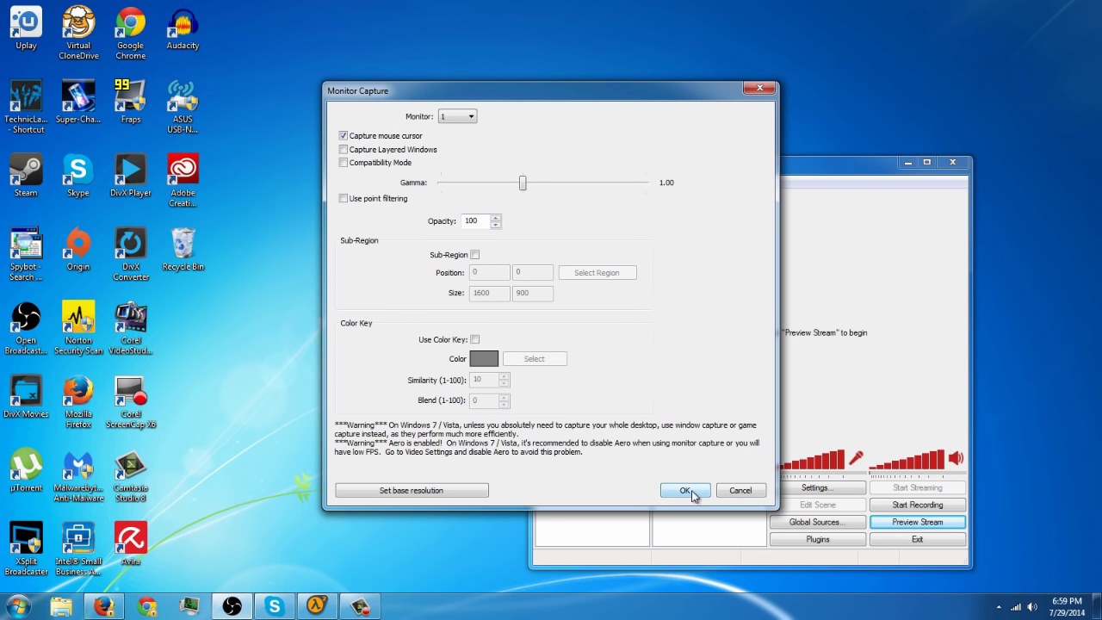
pyautogui.click(684, 489)
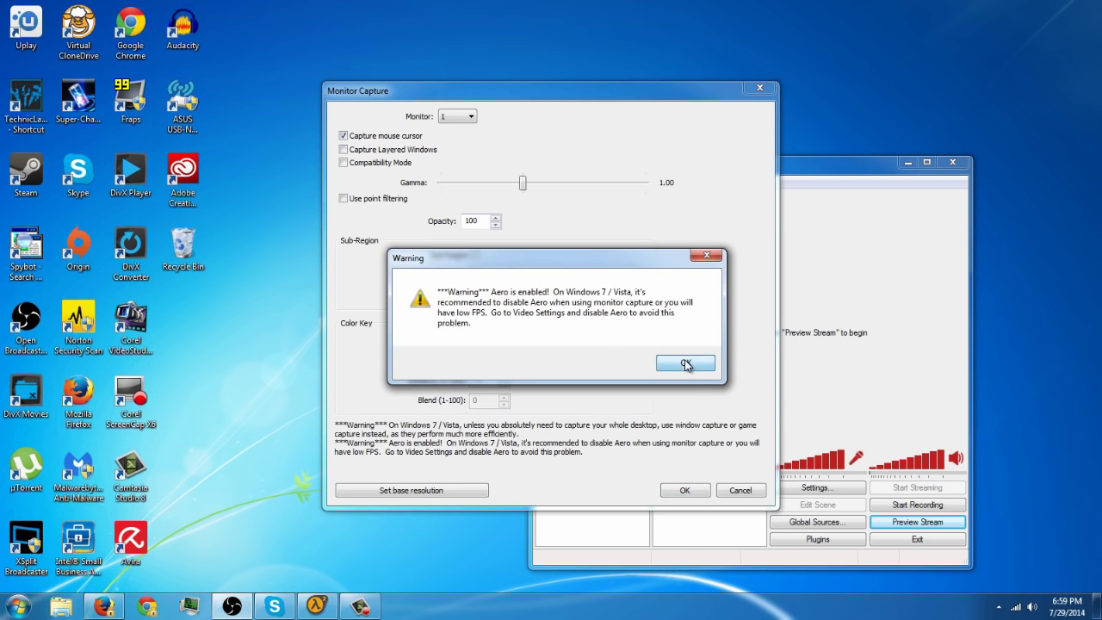
pyautogui.click(684, 362)
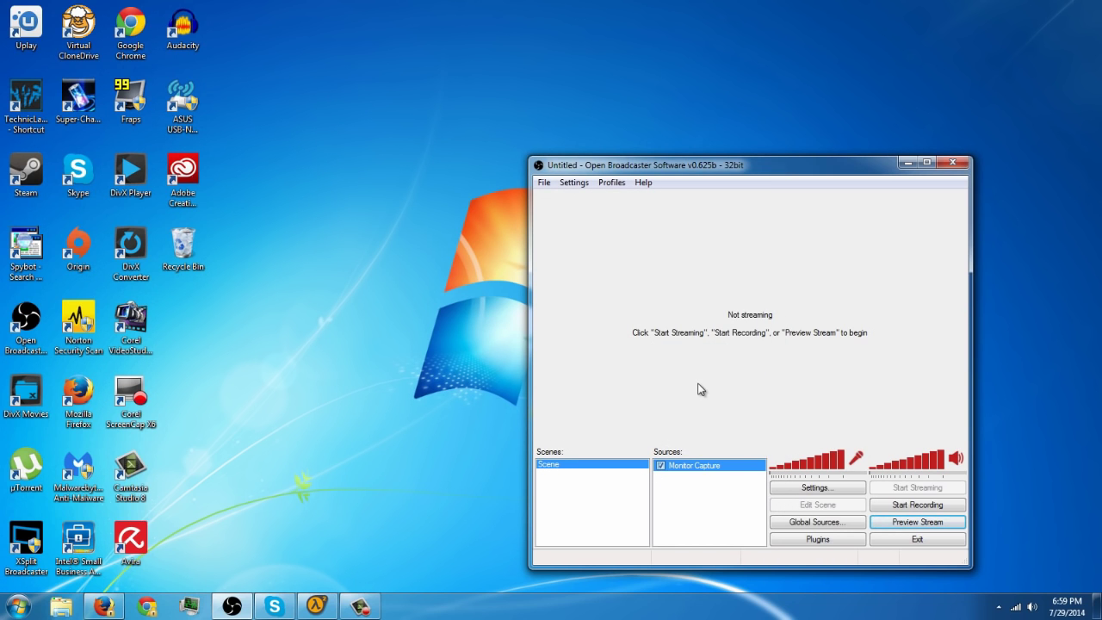
pyautogui.moveTo(884, 491)
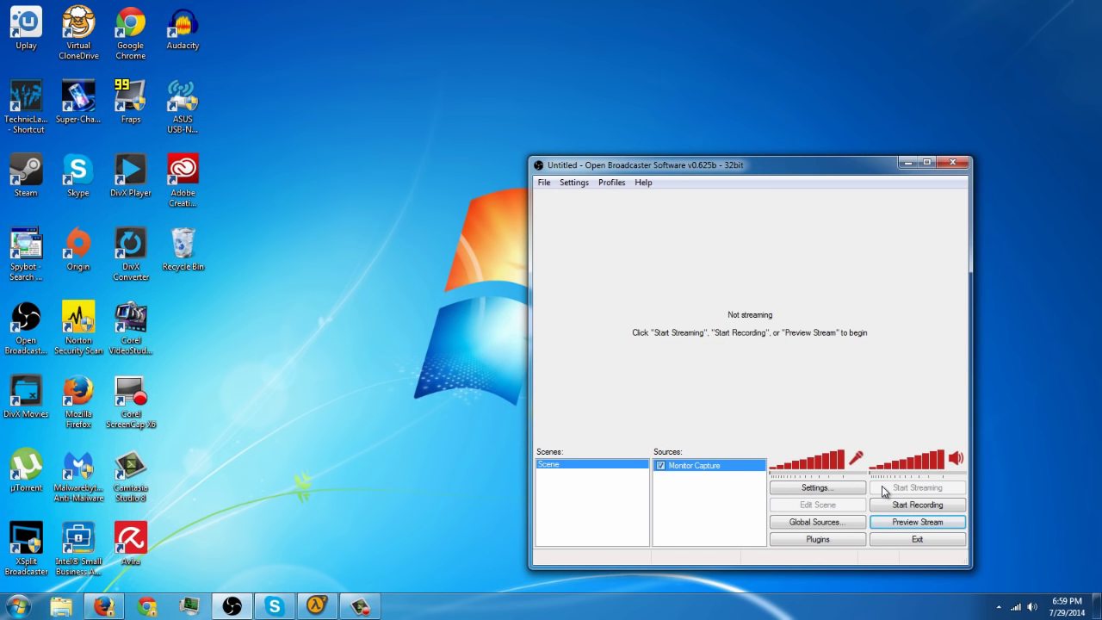
pyautogui.moveTo(936, 476)
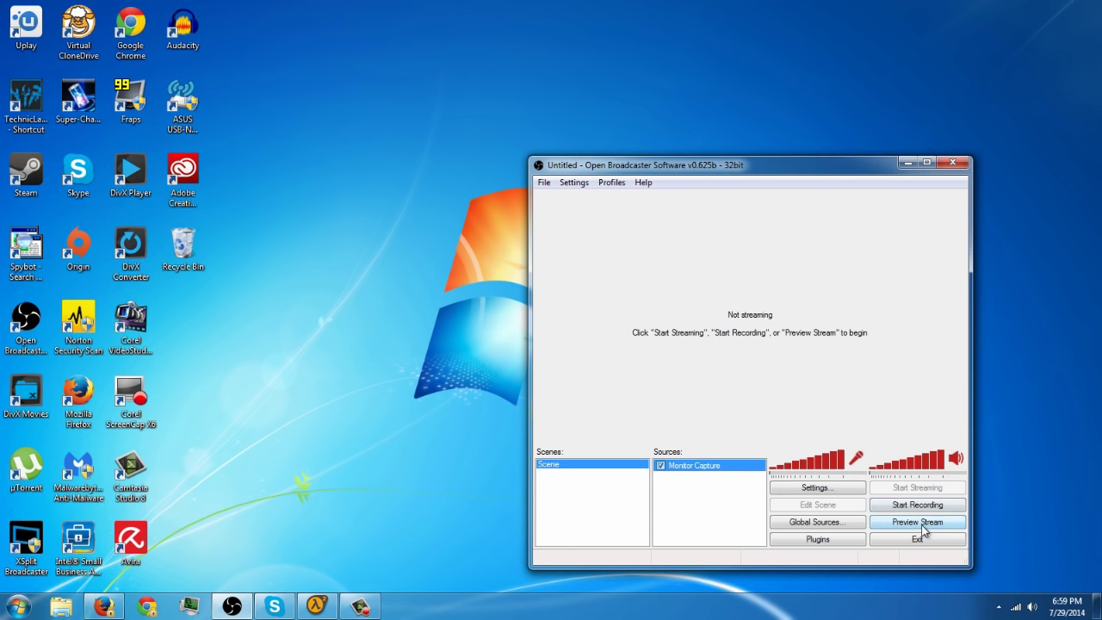
# - Run a brief stream preview showing the desktop, then stop it
pyautogui.click(916, 522)
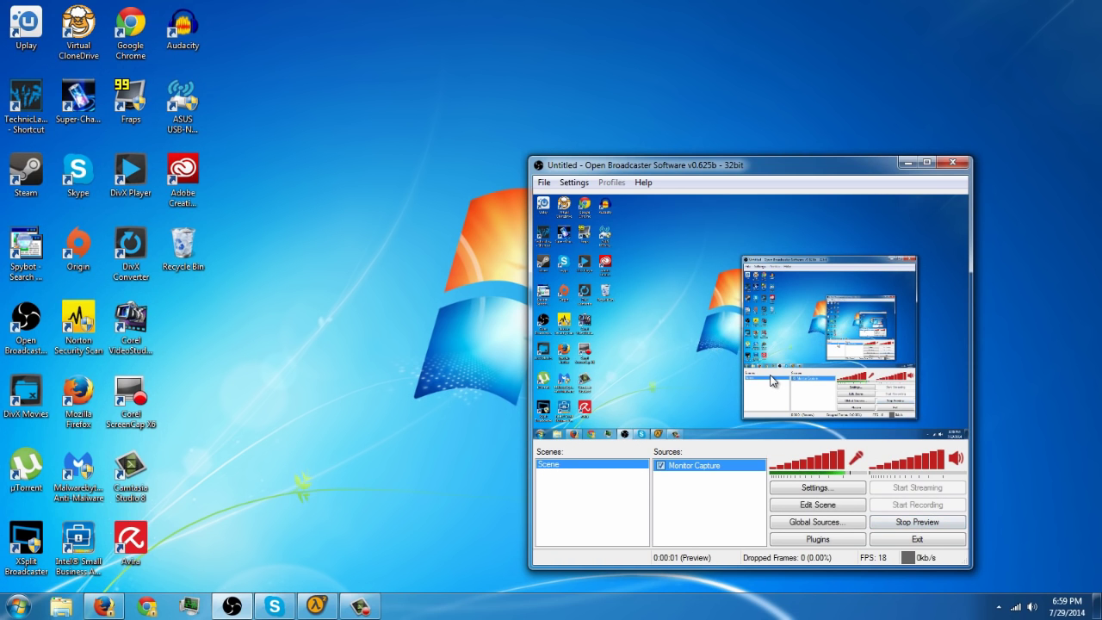
pyautogui.click(916, 521)
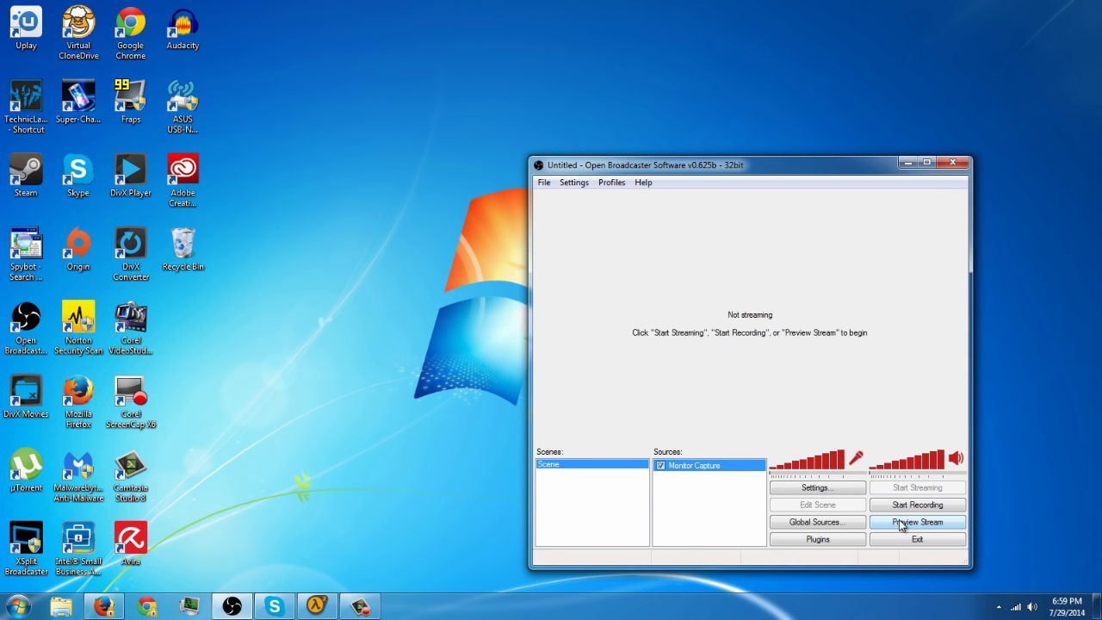
pyautogui.moveTo(695, 497)
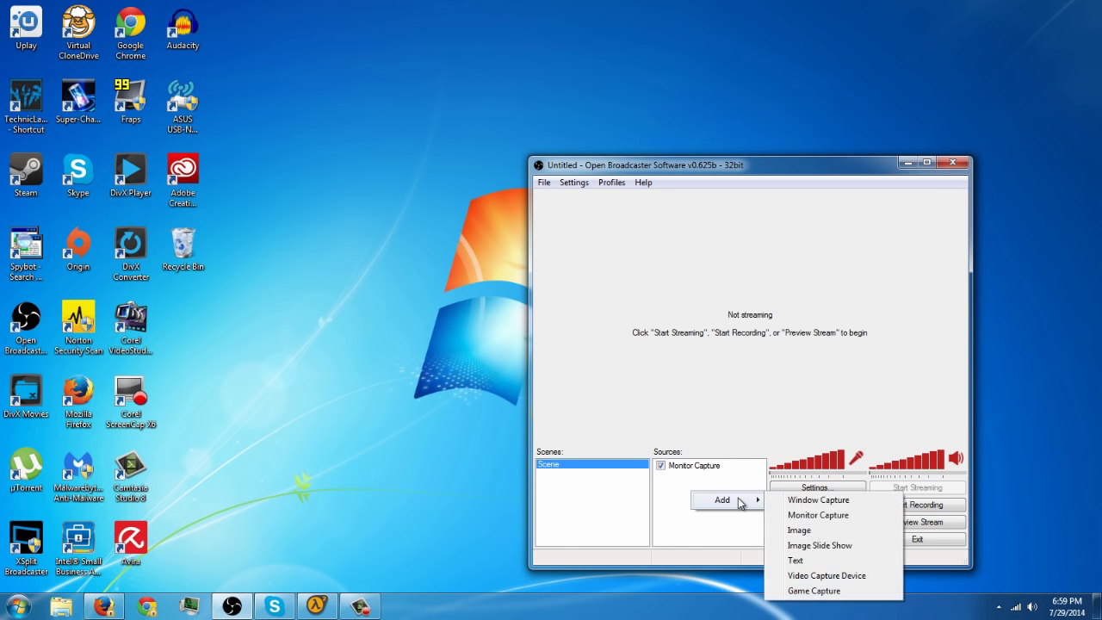
pyautogui.moveTo(824, 575)
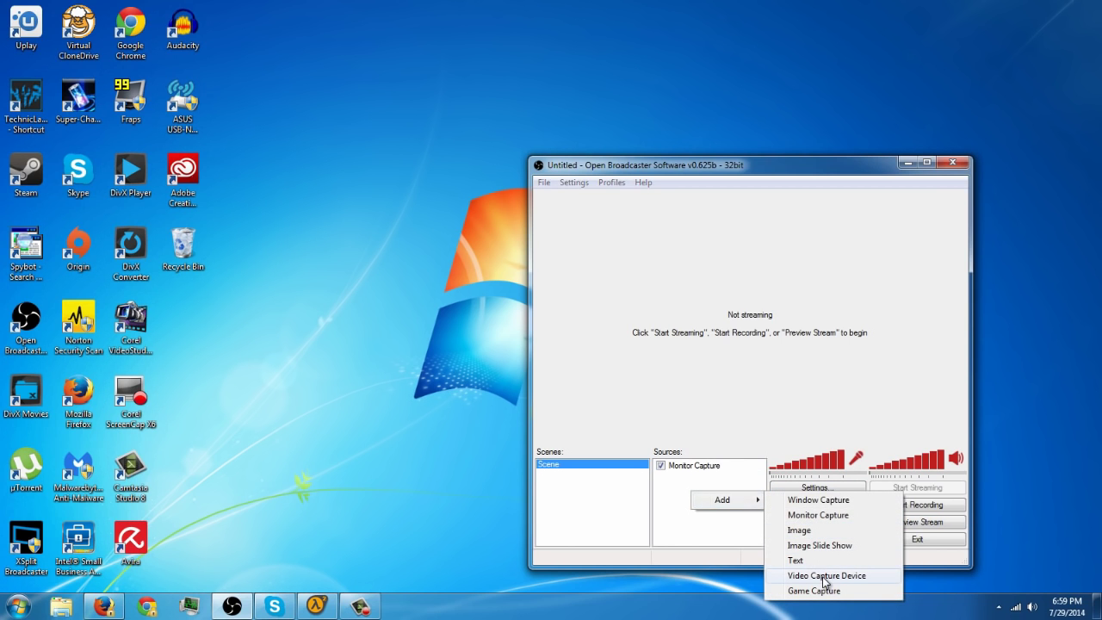
# - Add a Video Capture Device source named "webcam"
pyautogui.click(823, 575)
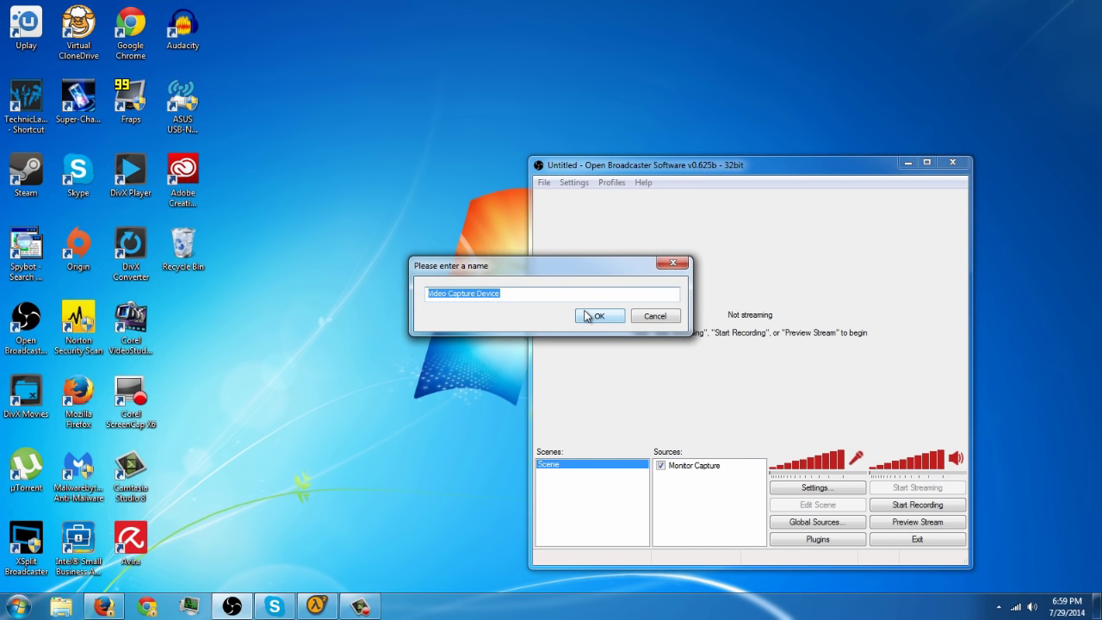
pyautogui.write('webcam')
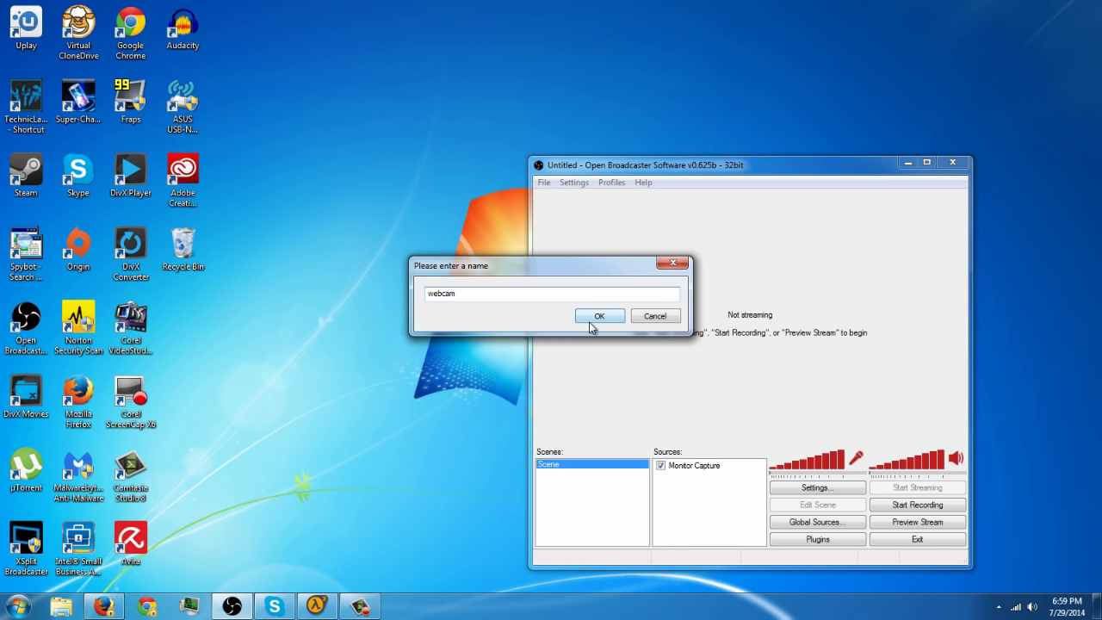
pyautogui.click(599, 316)
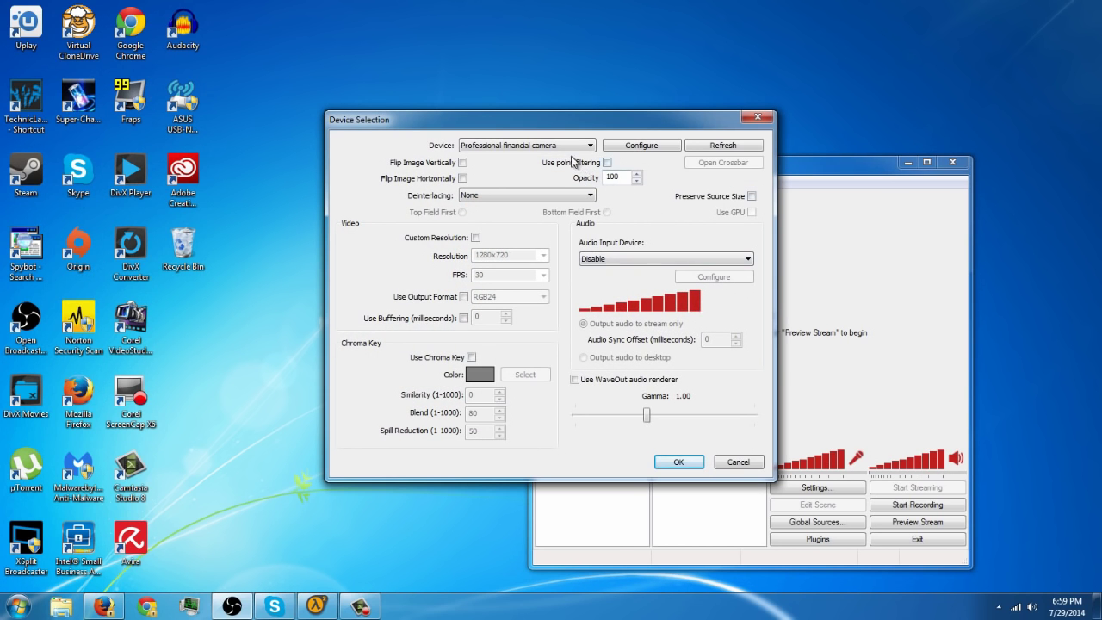
# - Set the webcam's audio input to the USB microphone, save, and start previewing
pyautogui.click(525, 145)
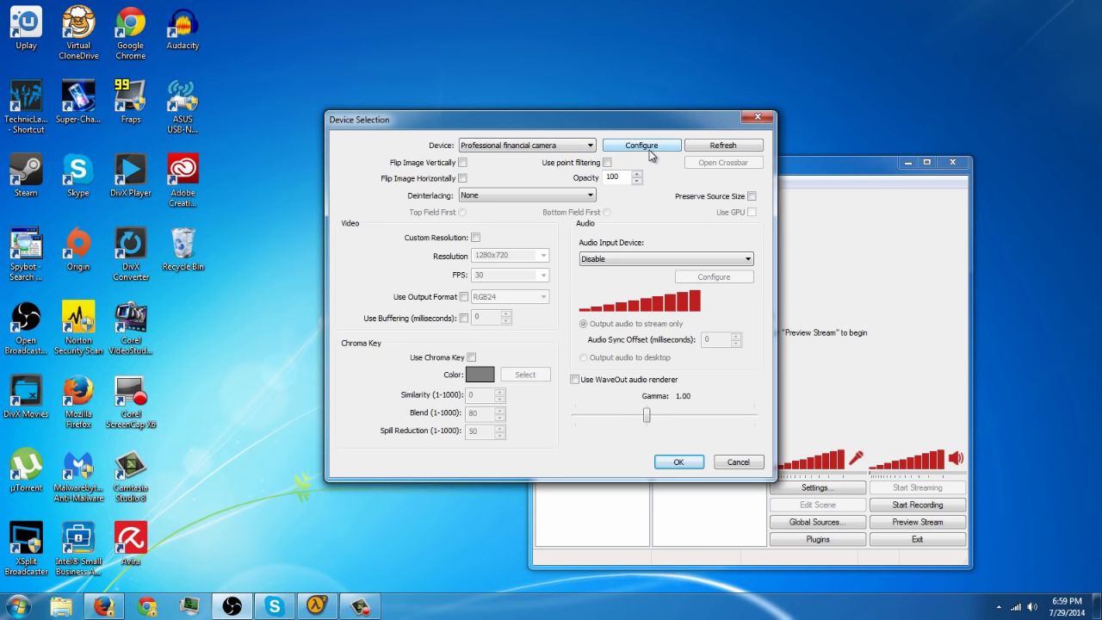
pyautogui.moveTo(604, 267)
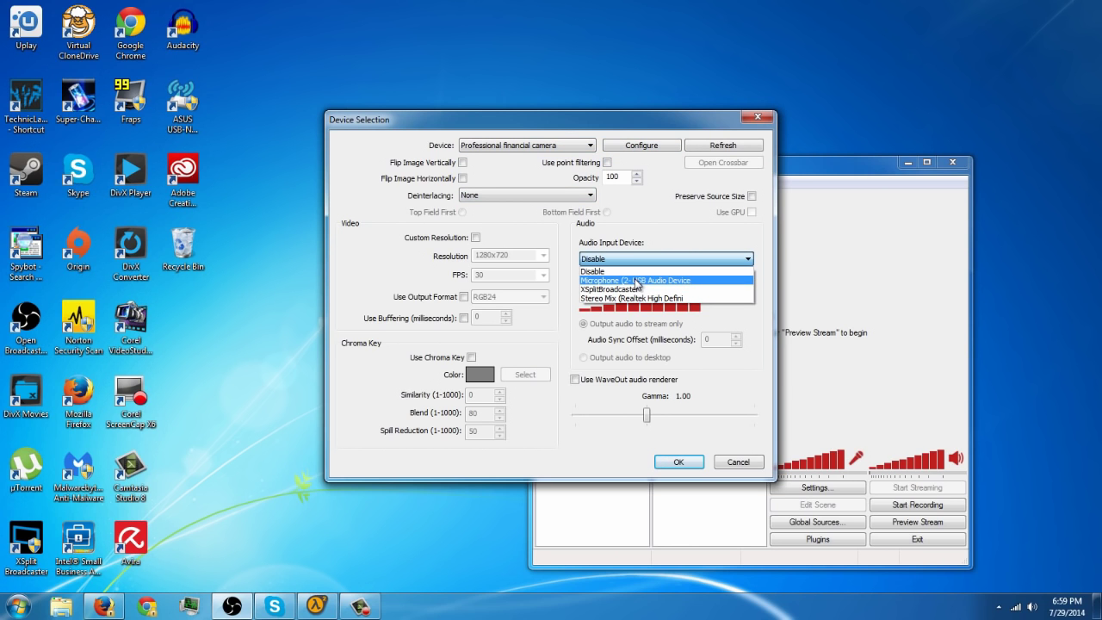
pyautogui.click(639, 280)
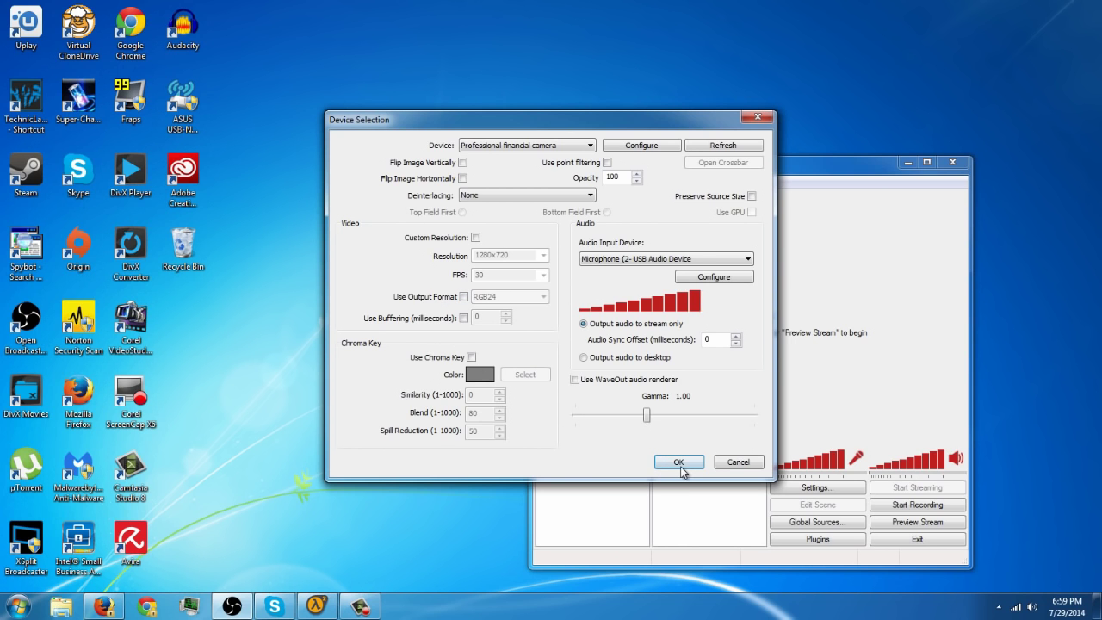
pyautogui.click(678, 462)
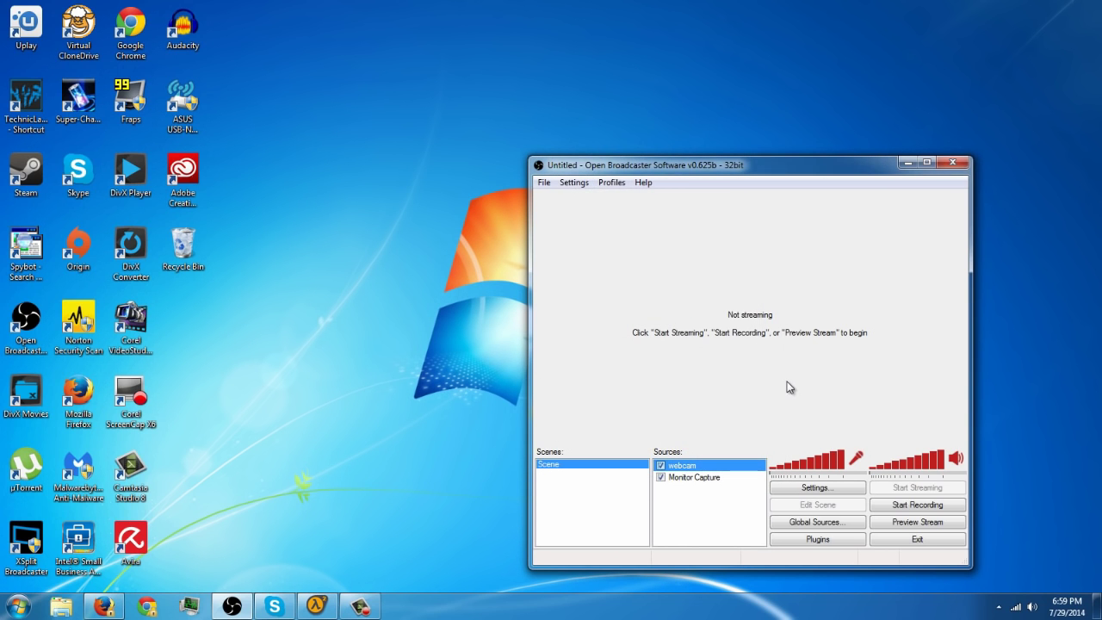
pyautogui.click(916, 521)
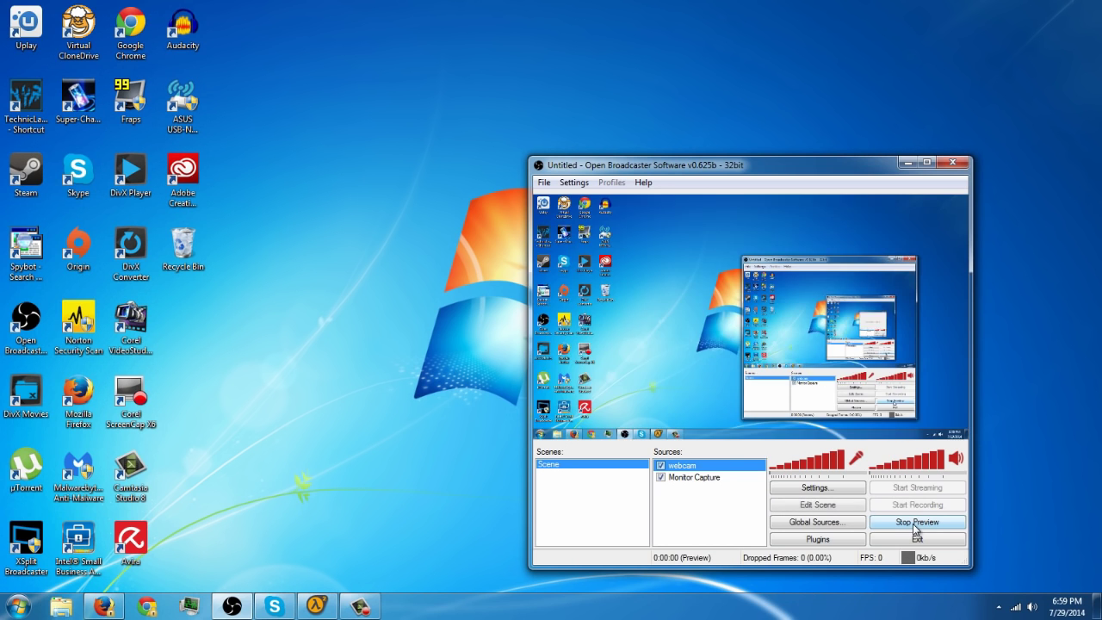
# - Enable scene editing so the webcam shows at top-left over the desktop, then stop the preview
pyautogui.click(917, 520)
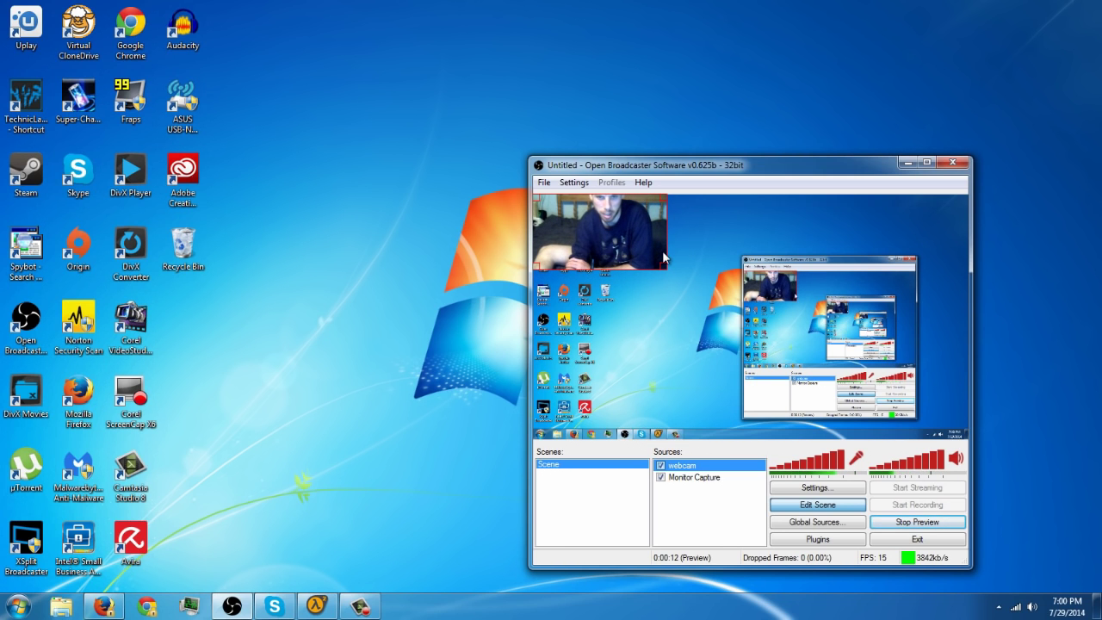
pyautogui.moveTo(917, 522)
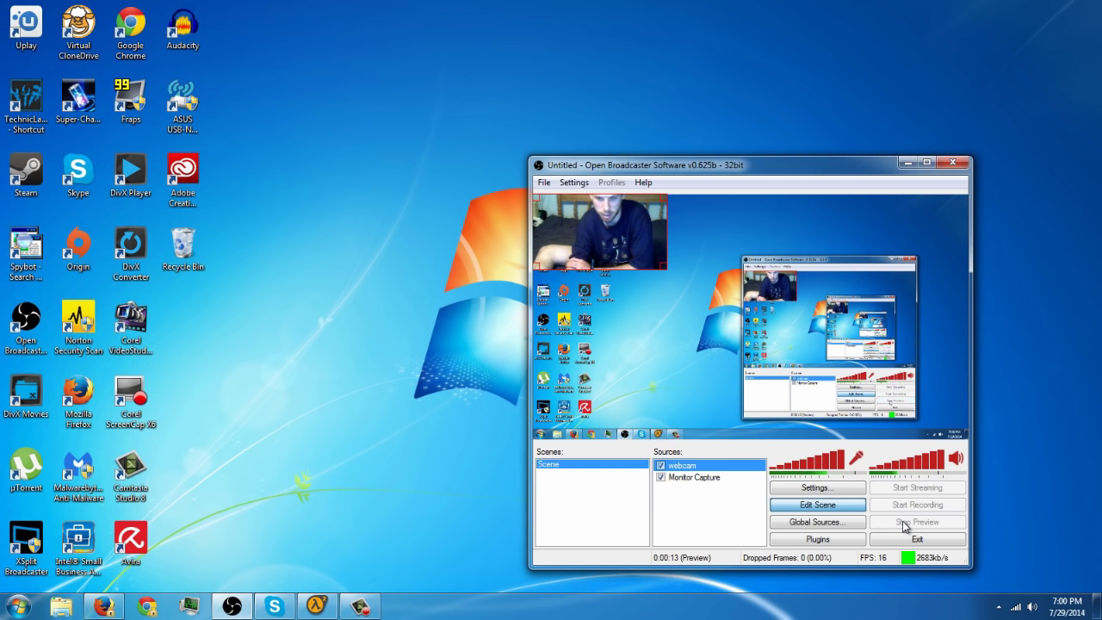
pyautogui.click(916, 520)
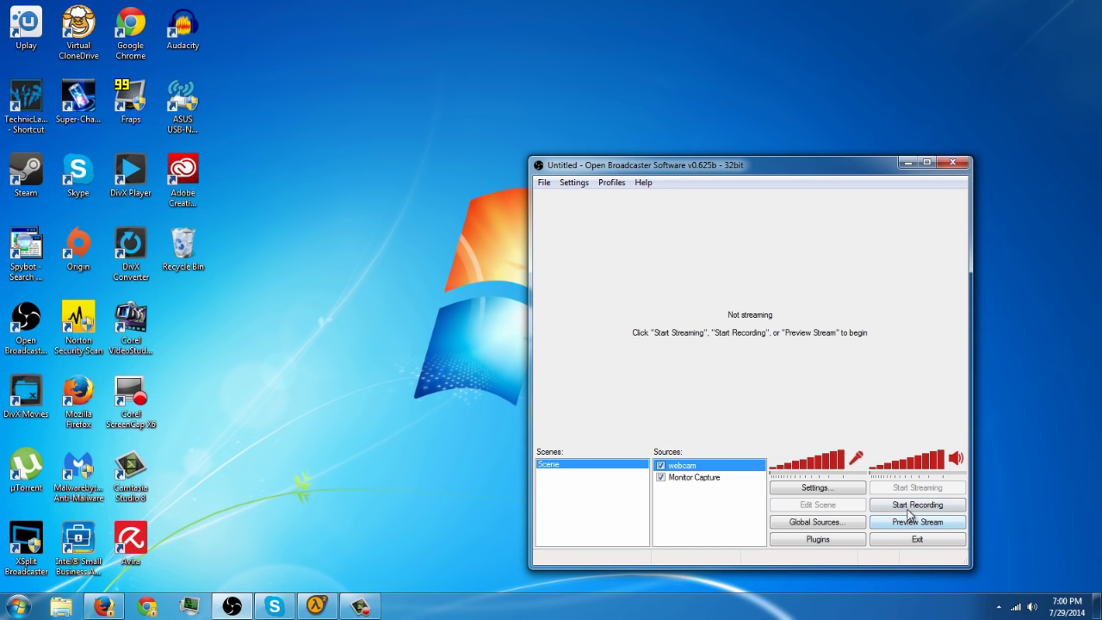
# - Record while browsing YouTube's home page and the My Subscriptions uploads feed
pyautogui.click(917, 503)
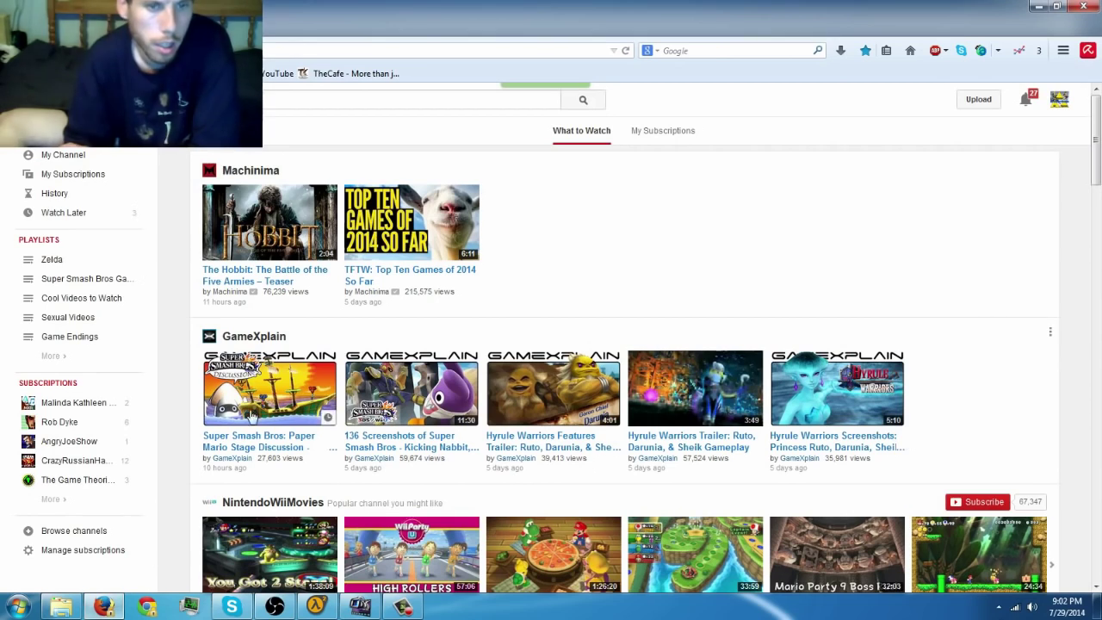
pyautogui.scroll(-3)
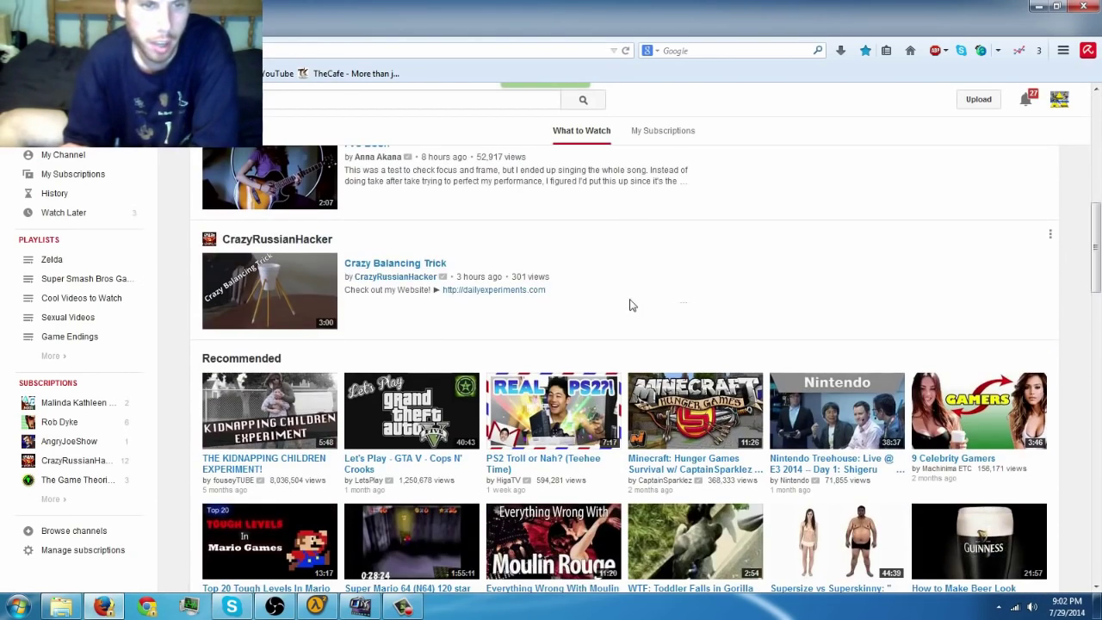
pyautogui.click(73, 173)
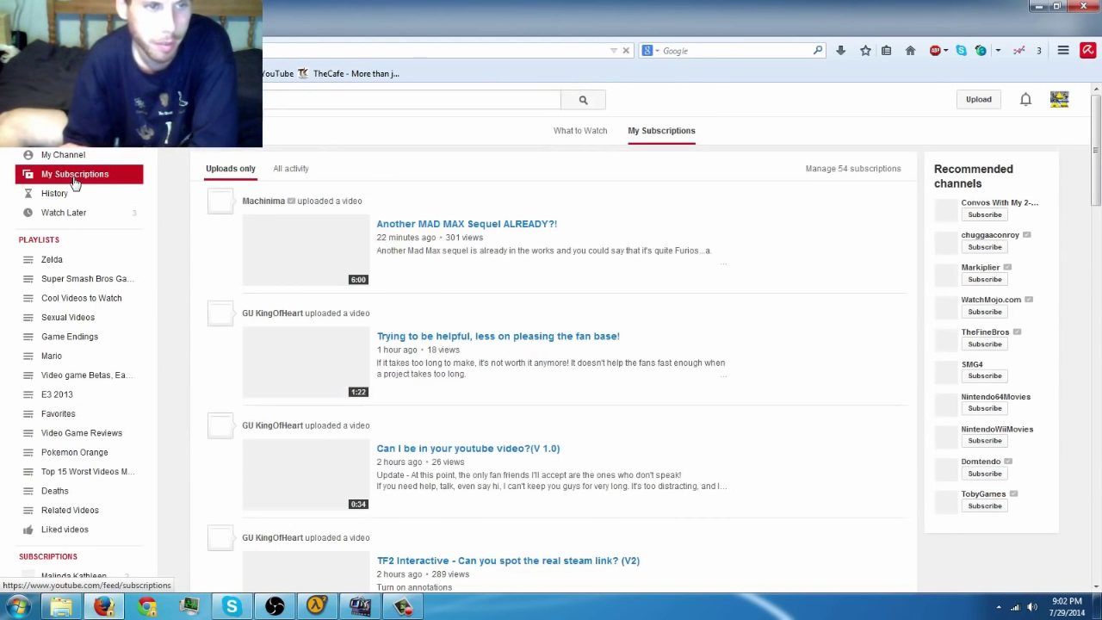
pyautogui.scroll(-3)
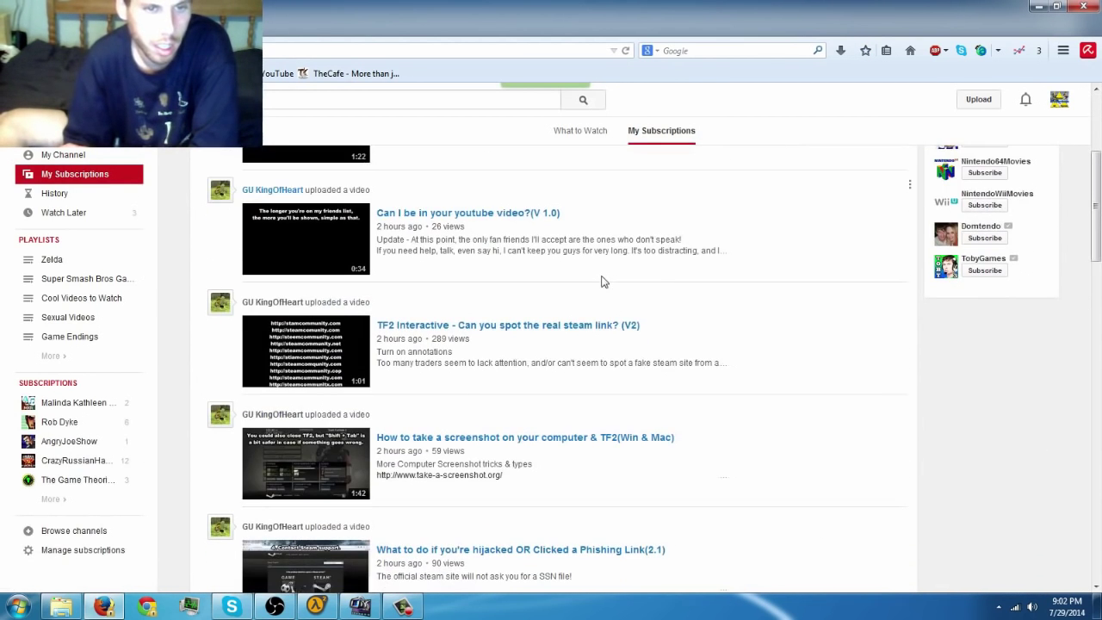
pyautogui.scroll(-3)
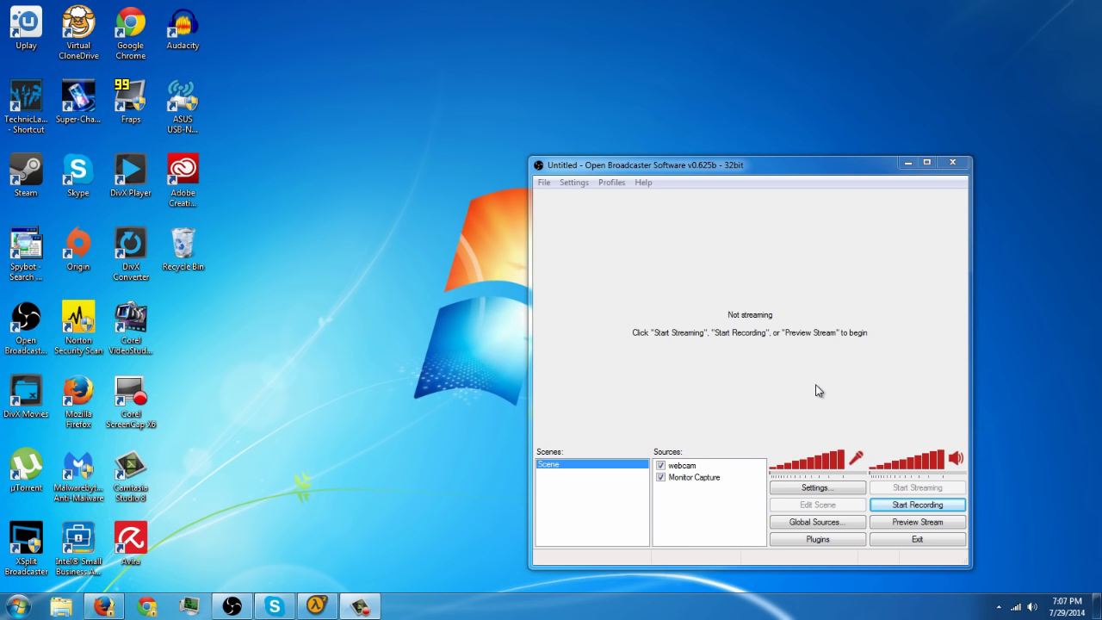
pyautogui.moveTo(702, 506)
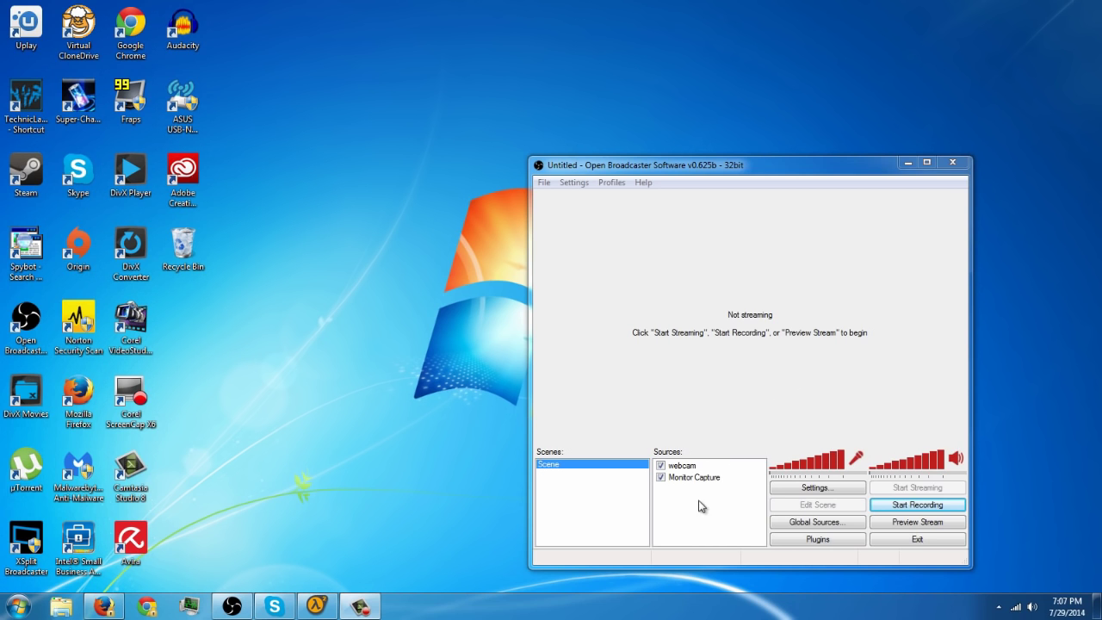
# - Disable Monitor Capture and add a Window Capture source targeting the HALF-LIFE 2 window
pyautogui.click(660, 477)
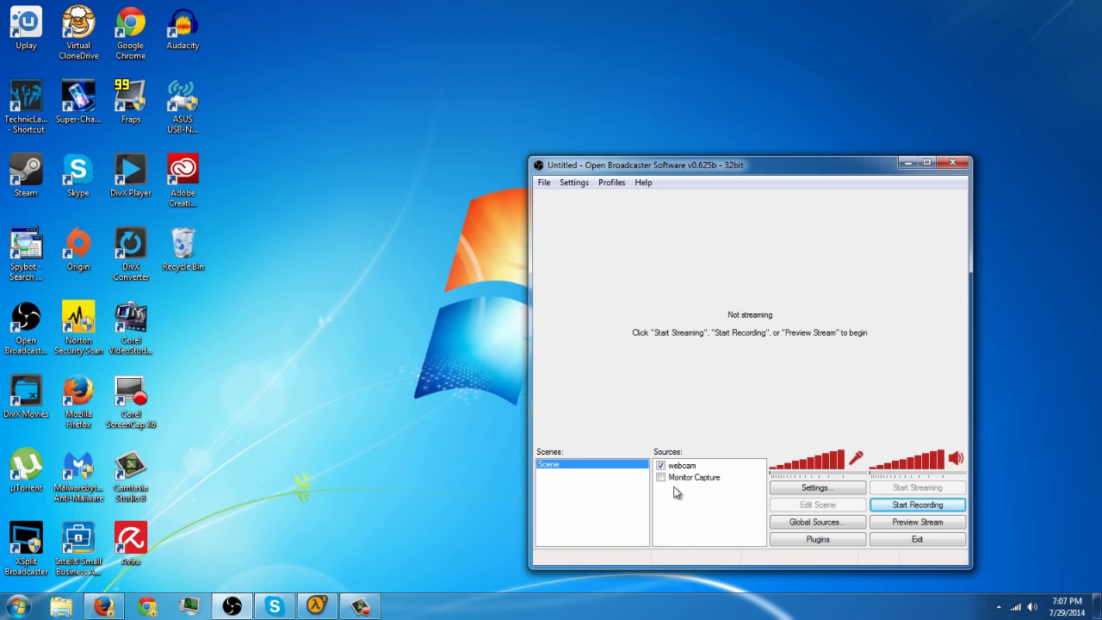
pyautogui.click(715, 506)
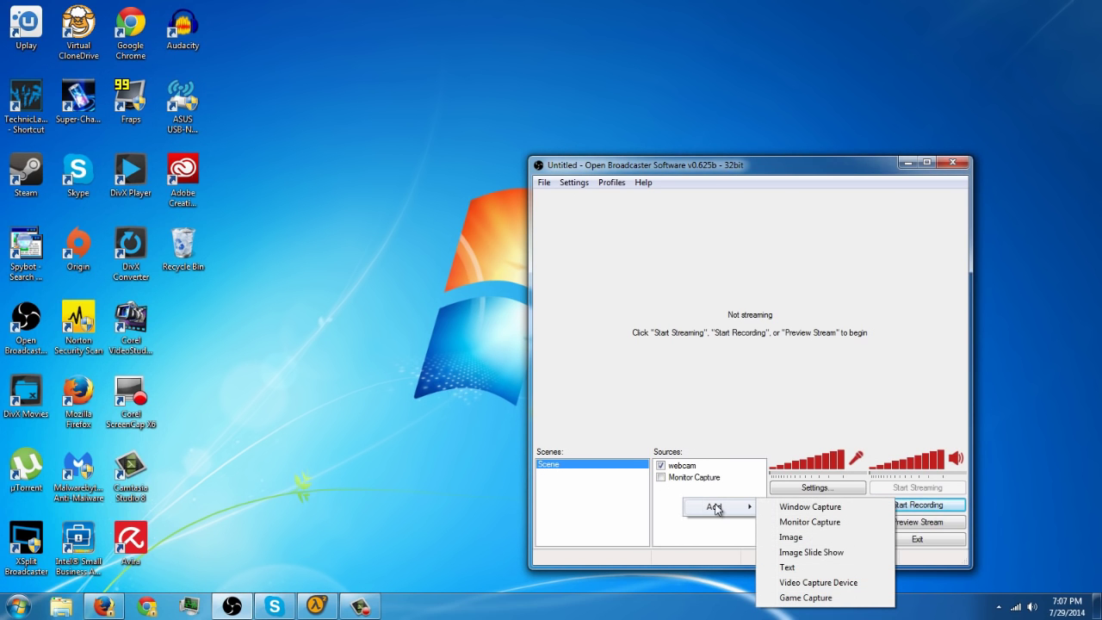
pyautogui.click(809, 506)
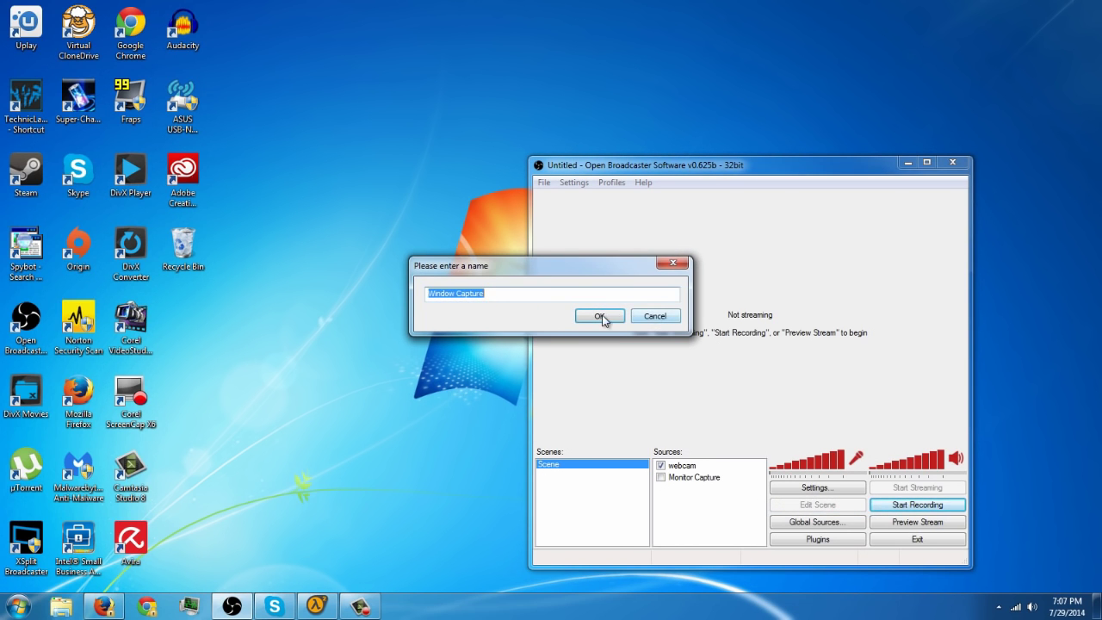
pyautogui.click(597, 316)
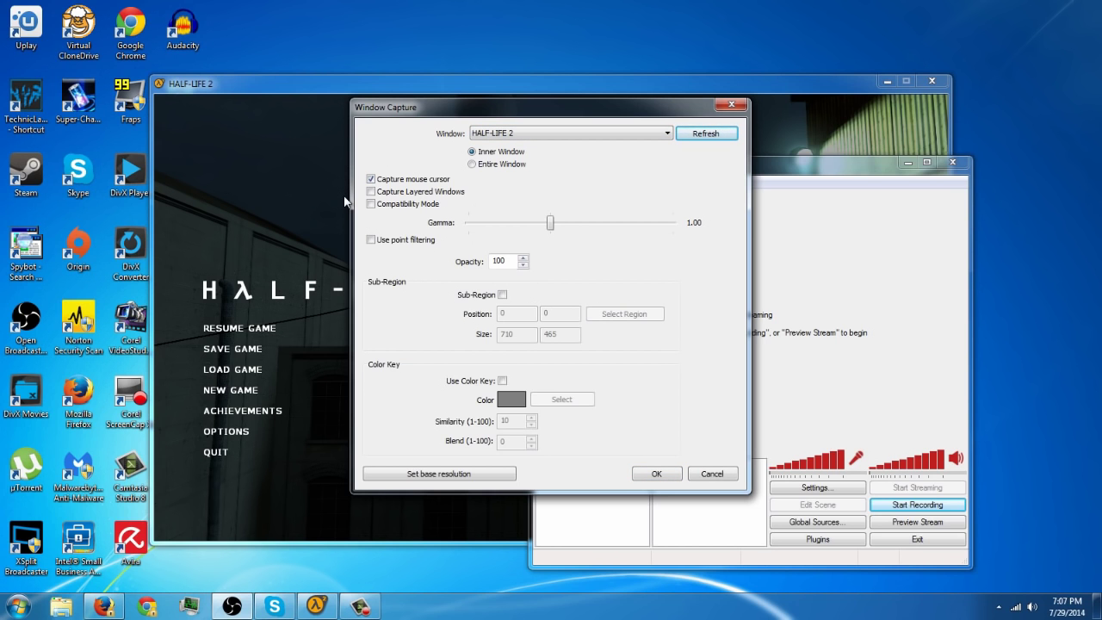
pyautogui.click(656, 473)
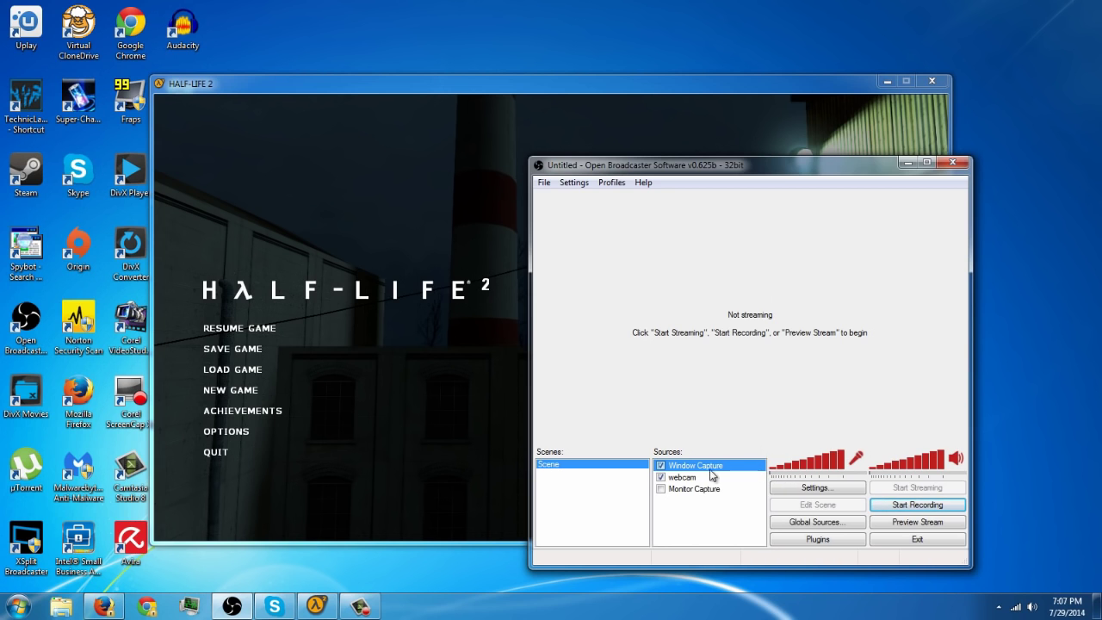
# - Preview the scene and enlarge the Half-Life 2 capture to cover most of the frame
pyautogui.click(917, 521)
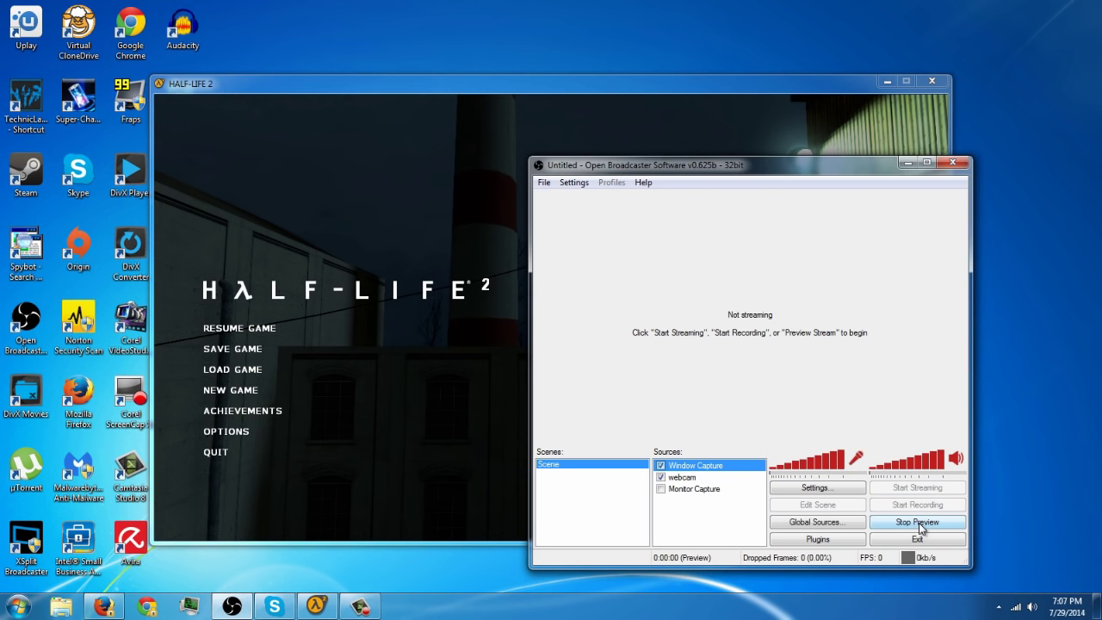
pyautogui.click(917, 520)
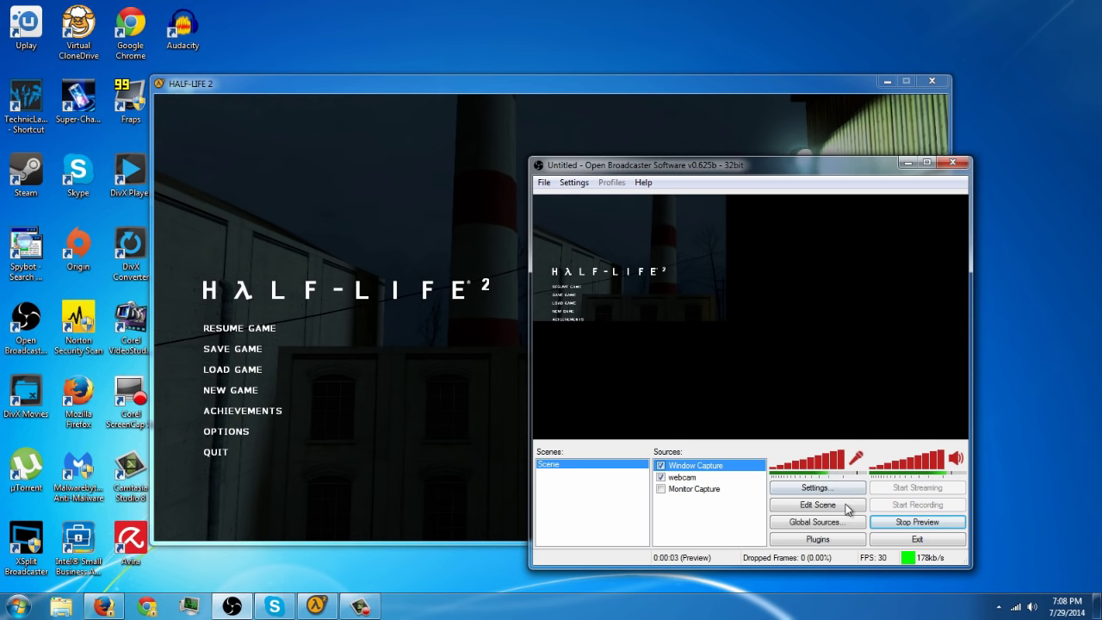
pyautogui.click(816, 505)
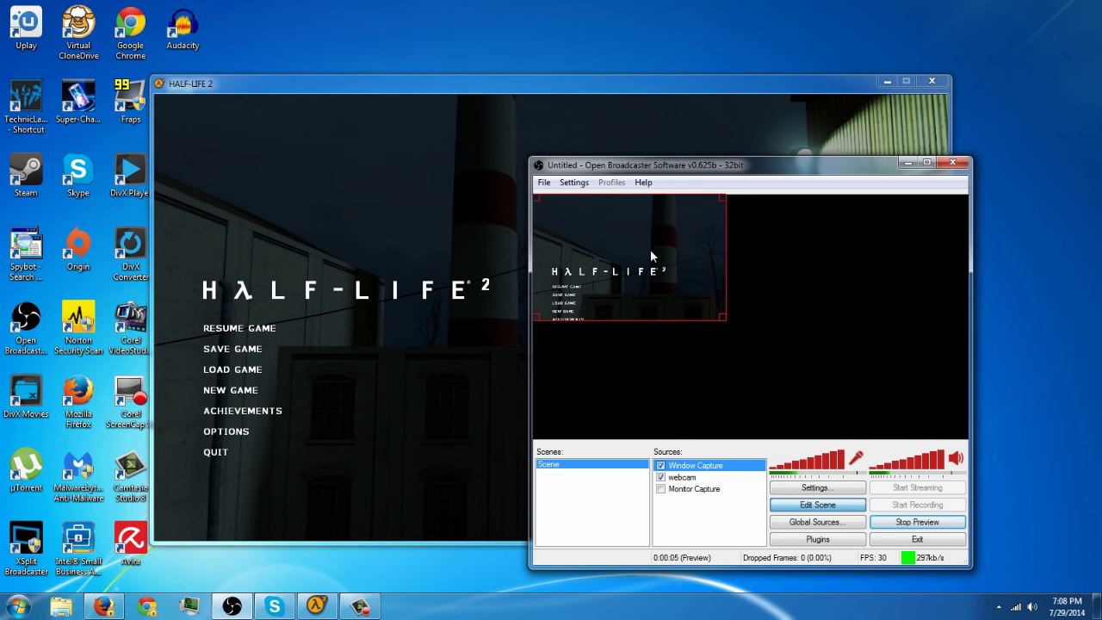
pyautogui.moveTo(722, 327); pyautogui.dragTo(886, 428)
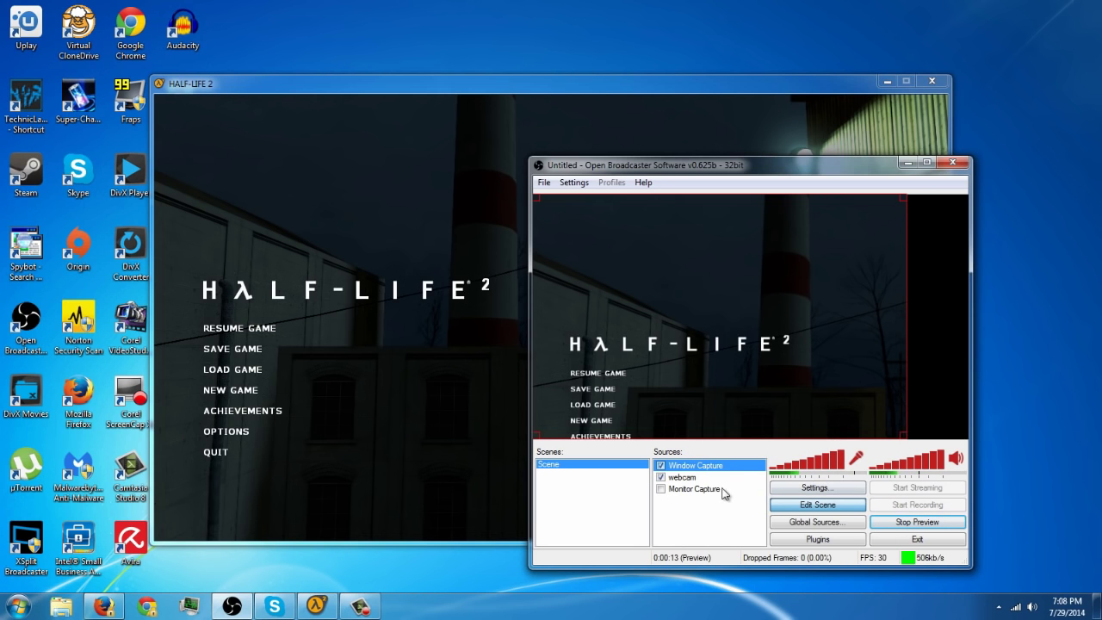
# - Check the Window Capture properties, then stretch the game capture to fill the whole frame
pyautogui.rightClick(694, 465)
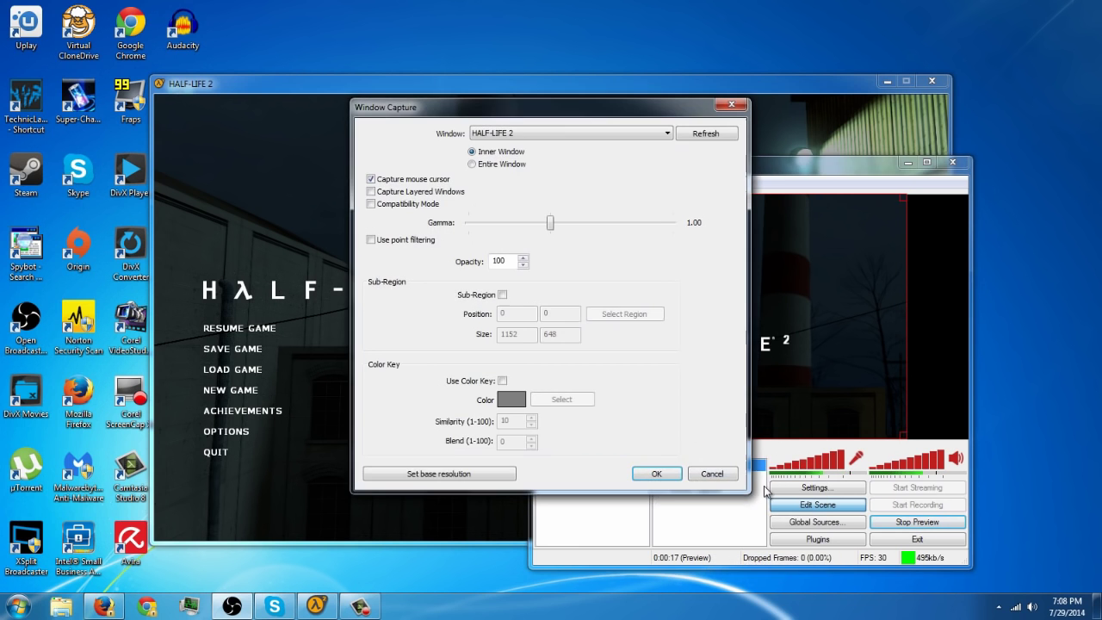
pyautogui.click(656, 473)
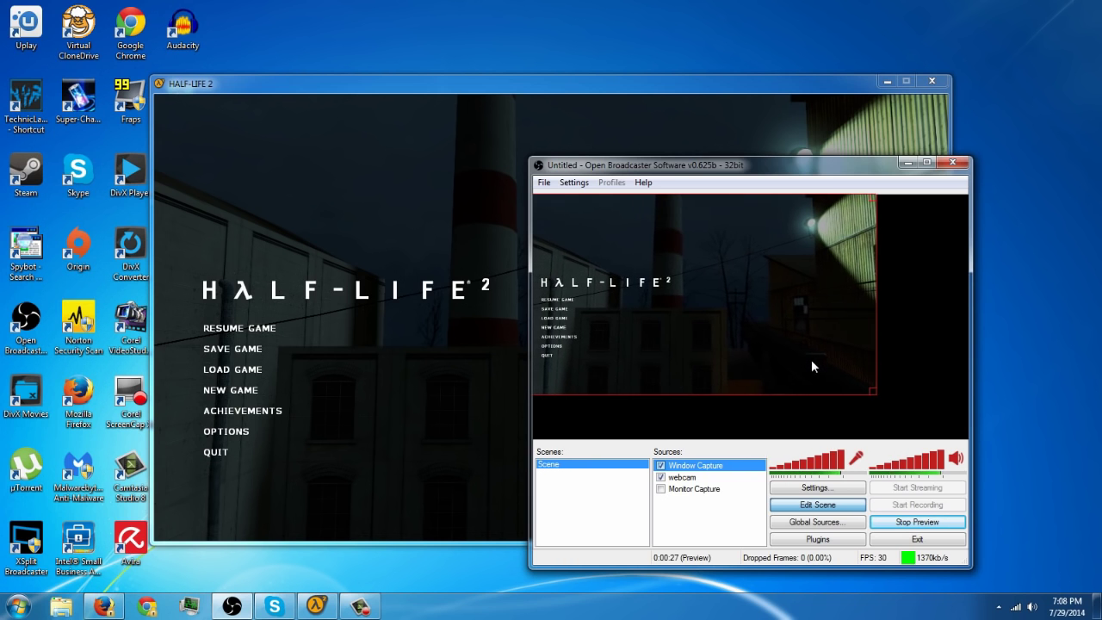
pyautogui.moveTo(874, 394); pyautogui.dragTo(903, 403)
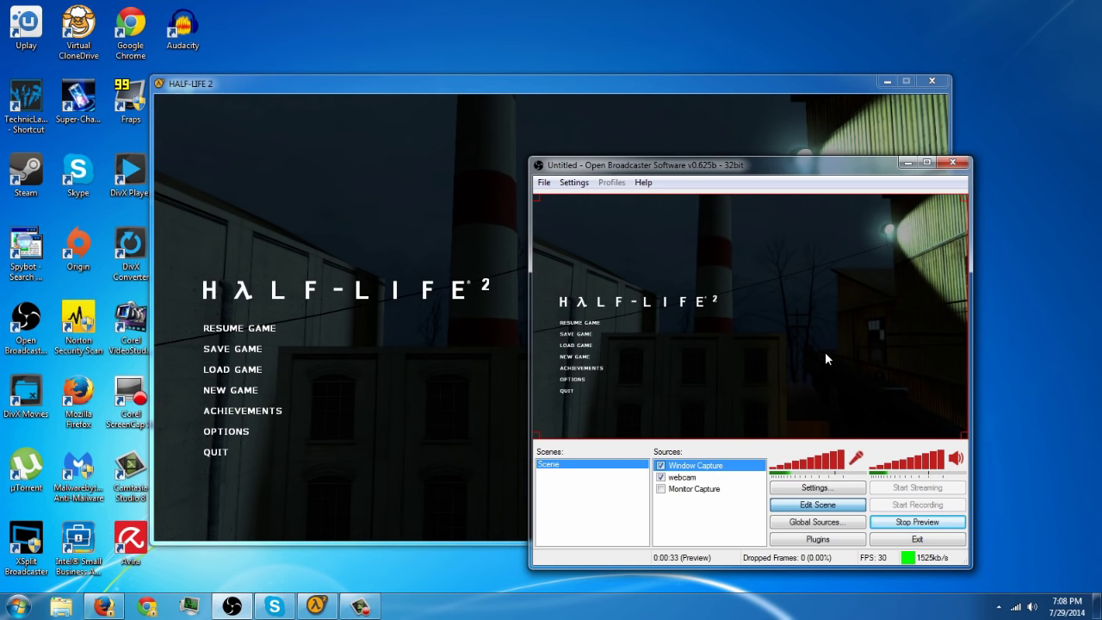
pyautogui.moveTo(664, 262)
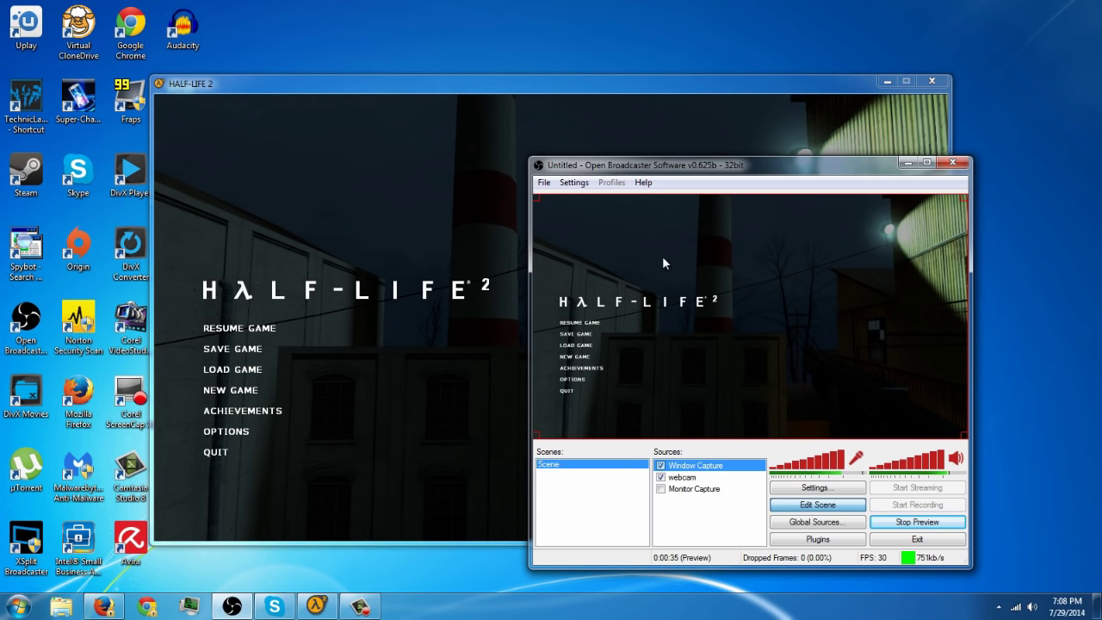
pyautogui.moveTo(694, 455)
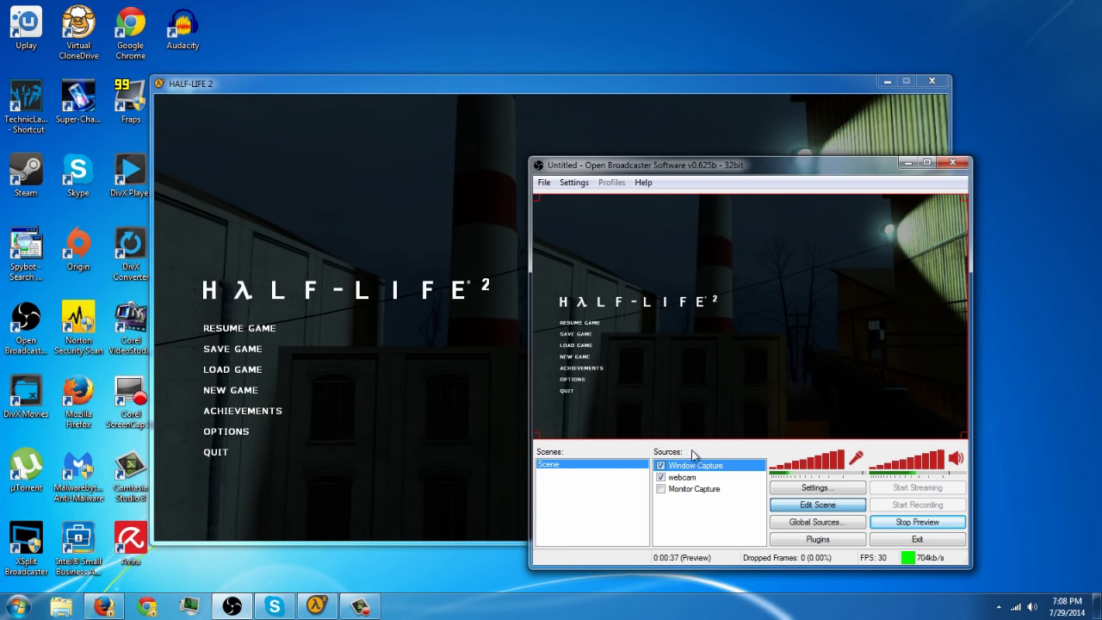
# - Move webcam above Window Capture via Order > Move Up, stop the preview and start recording
pyautogui.click(680, 477)
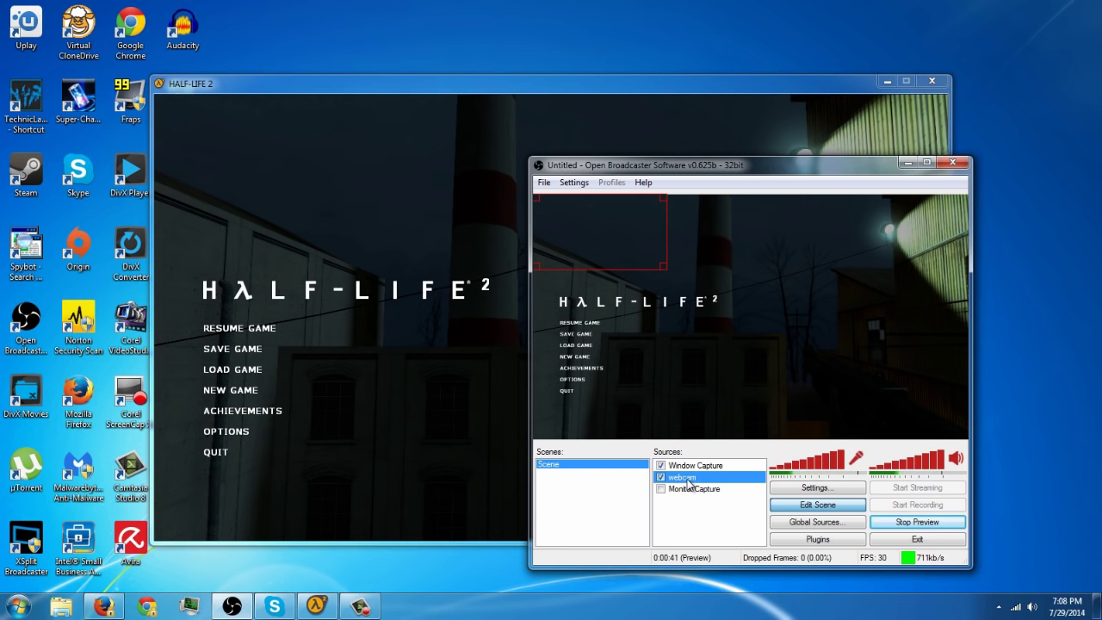
pyautogui.rightClick(680, 477)
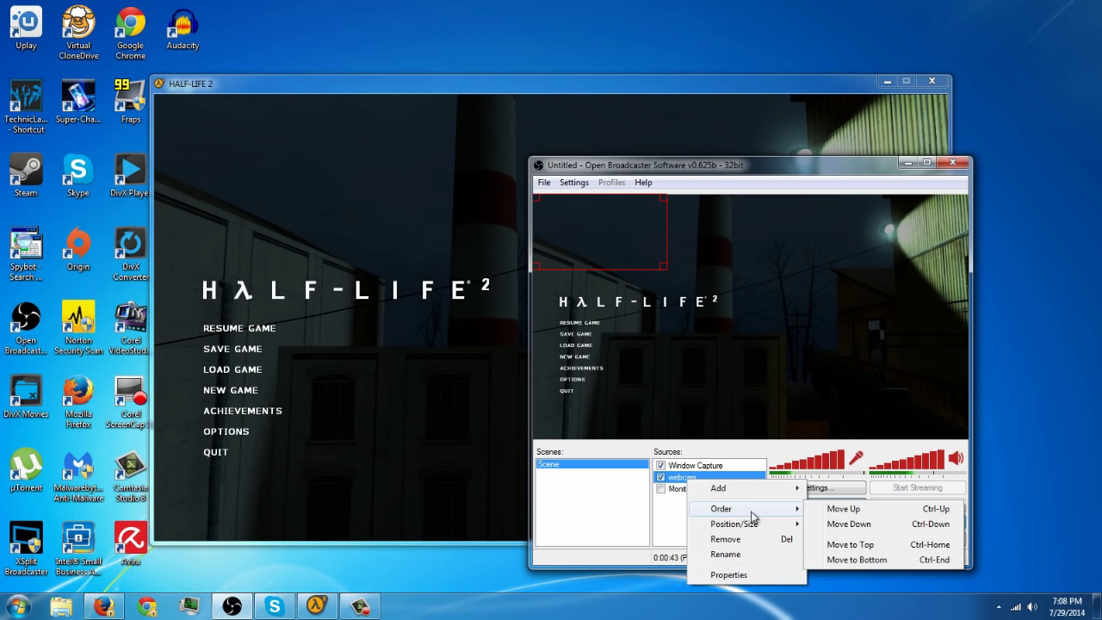
pyautogui.click(854, 543)
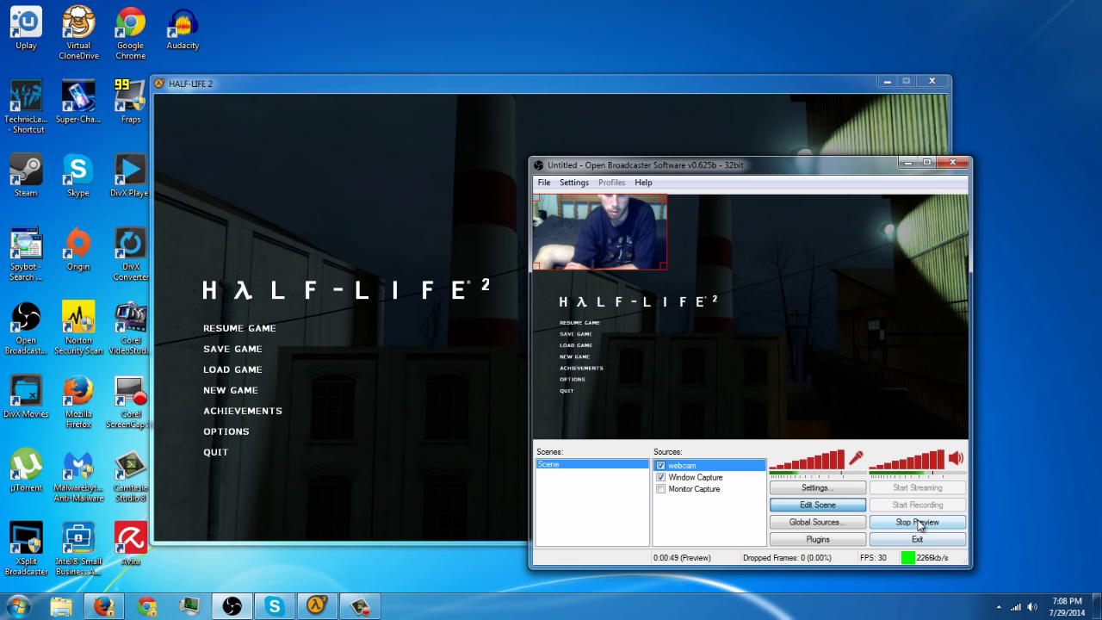
pyautogui.click(916, 521)
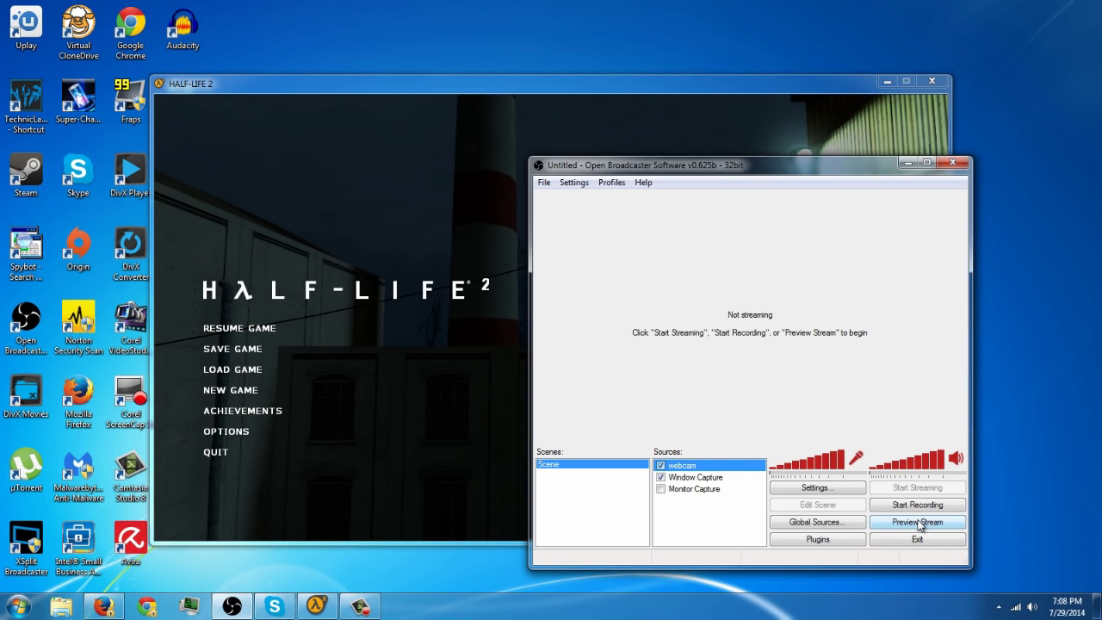
pyautogui.click(916, 522)
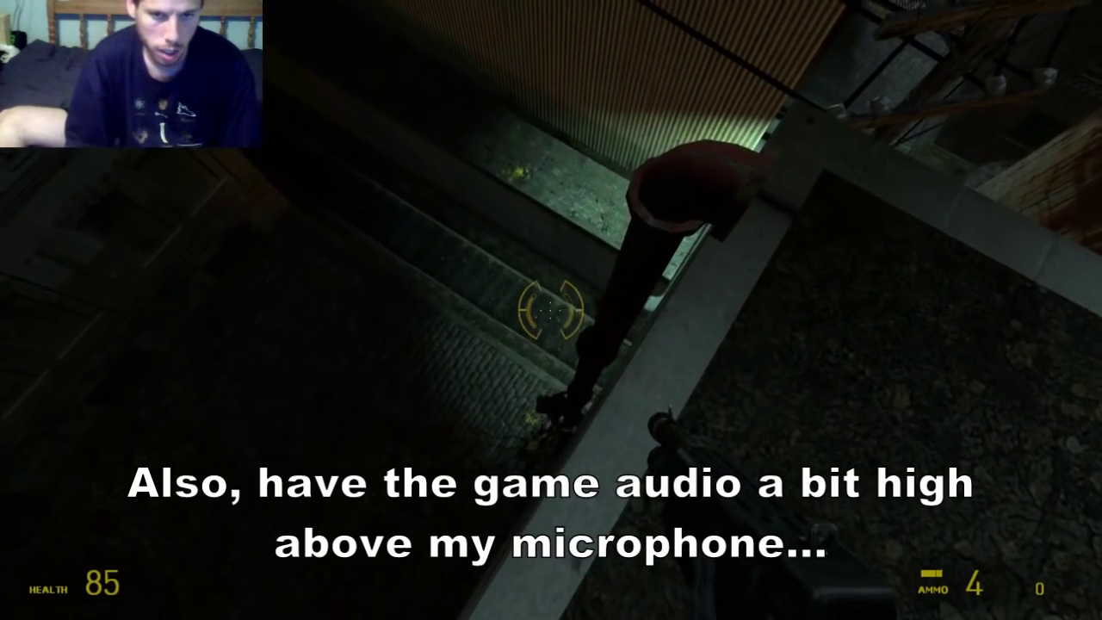
# - Play the Half-Life 2 rooftop level, firing the weapon, while recording runs
pyautogui.click(551, 310)
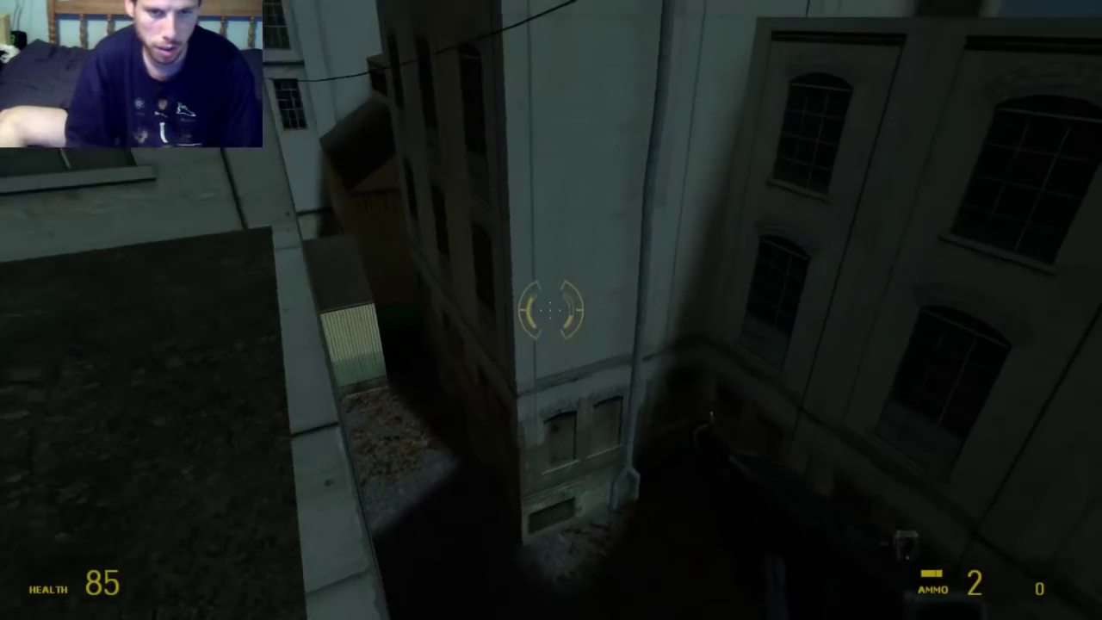
pyautogui.click(551, 310)
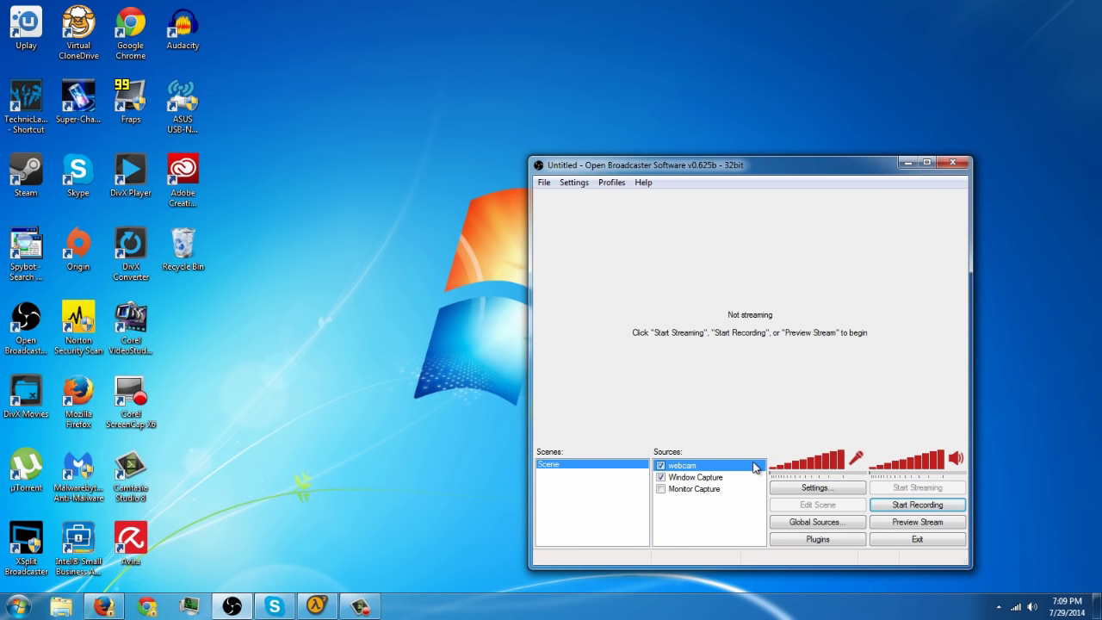
pyautogui.moveTo(751, 319)
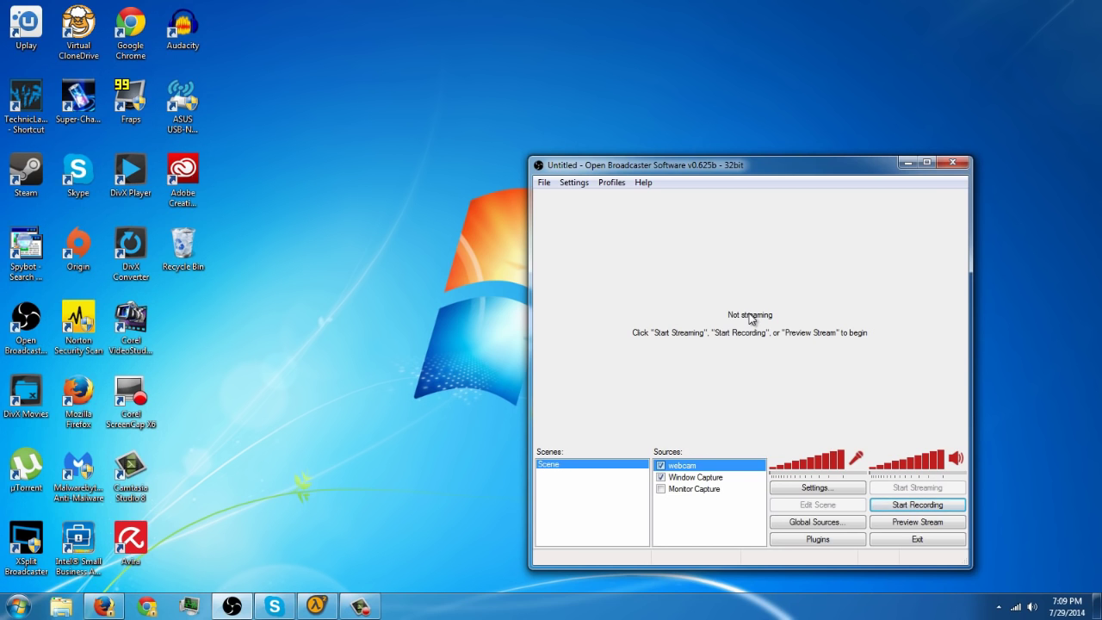
pyautogui.moveTo(905, 529)
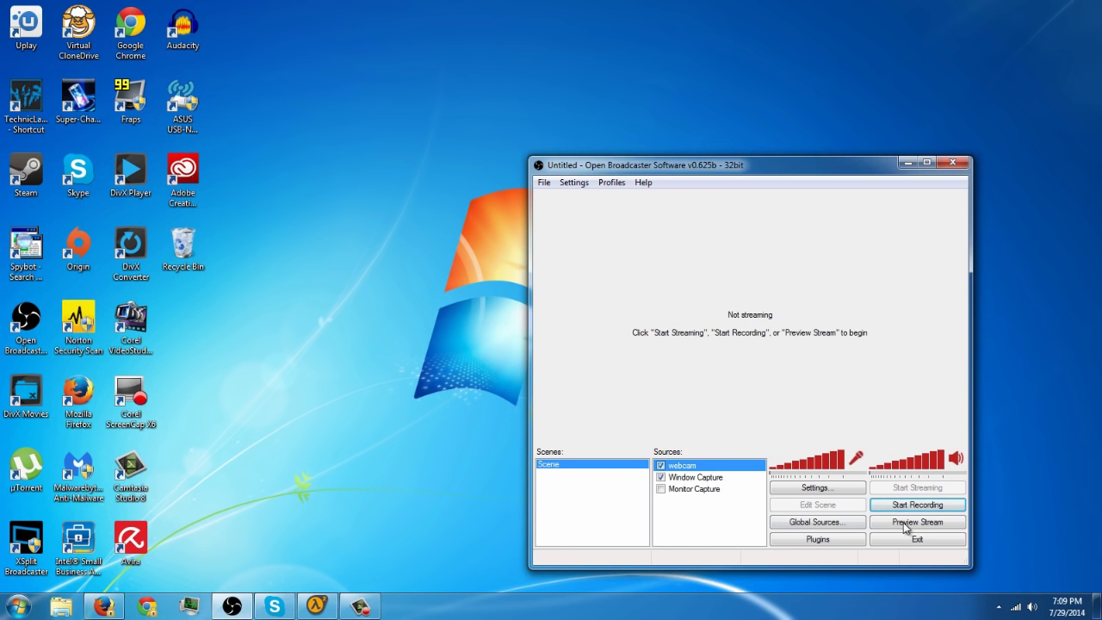